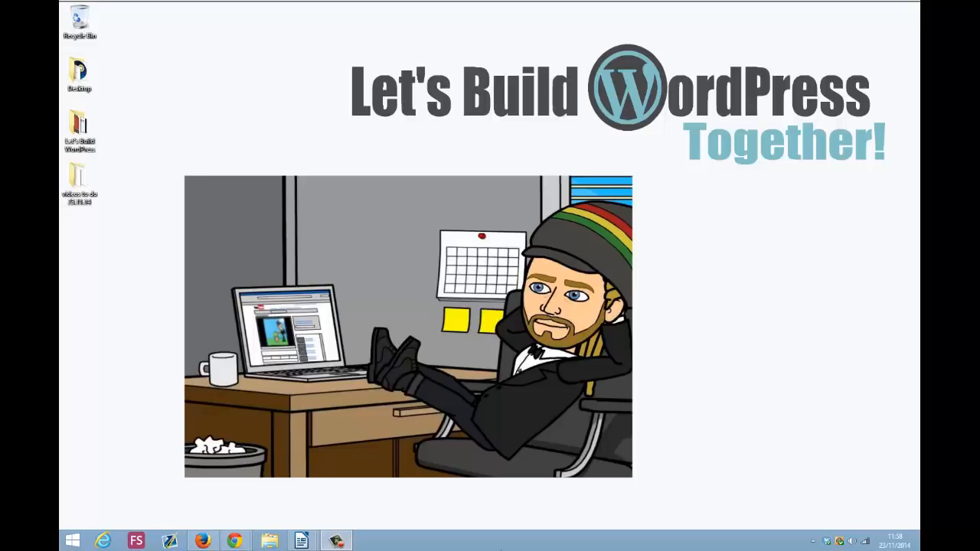
pyautogui.moveTo(235, 540)
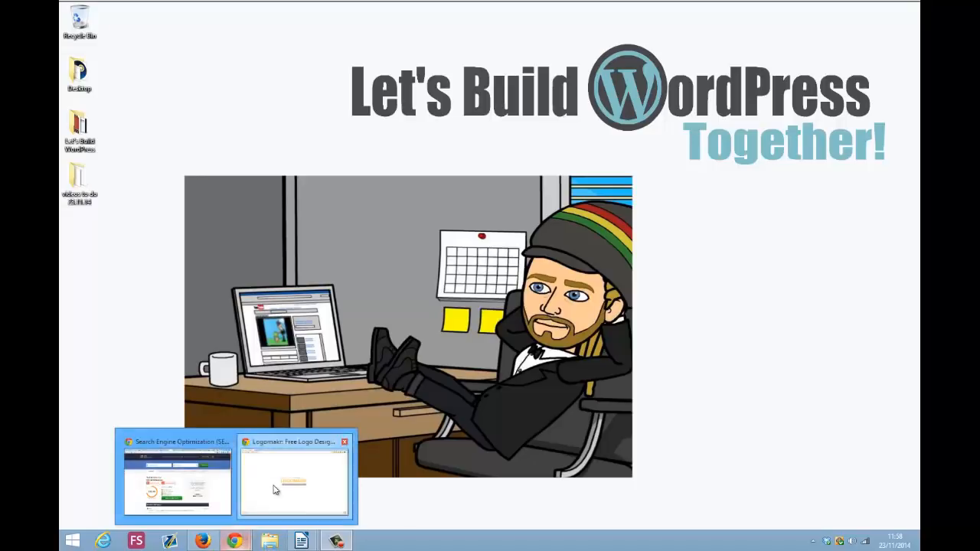
# Switch to the Chrome window showing the Logomakr free logo design site
pyautogui.click(294, 474)
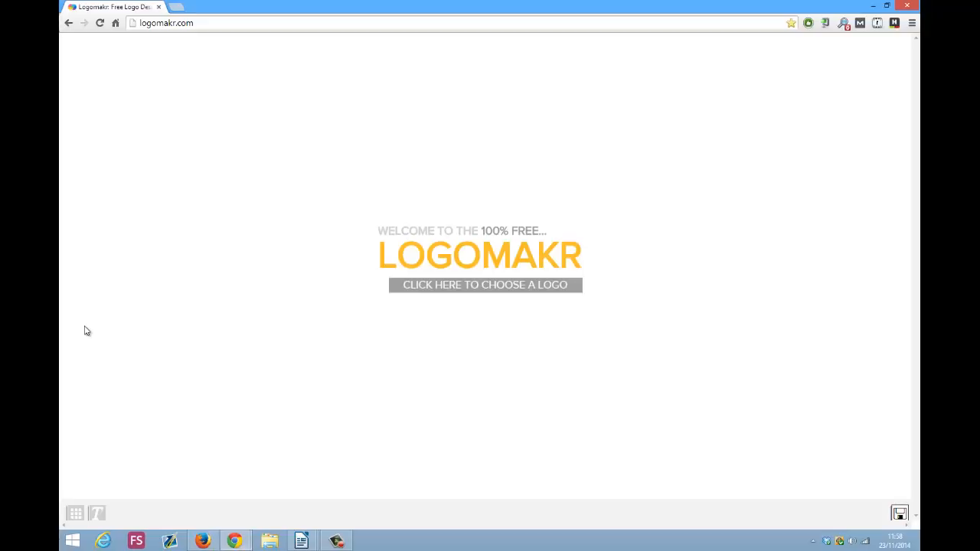
pyautogui.moveTo(449, 404)
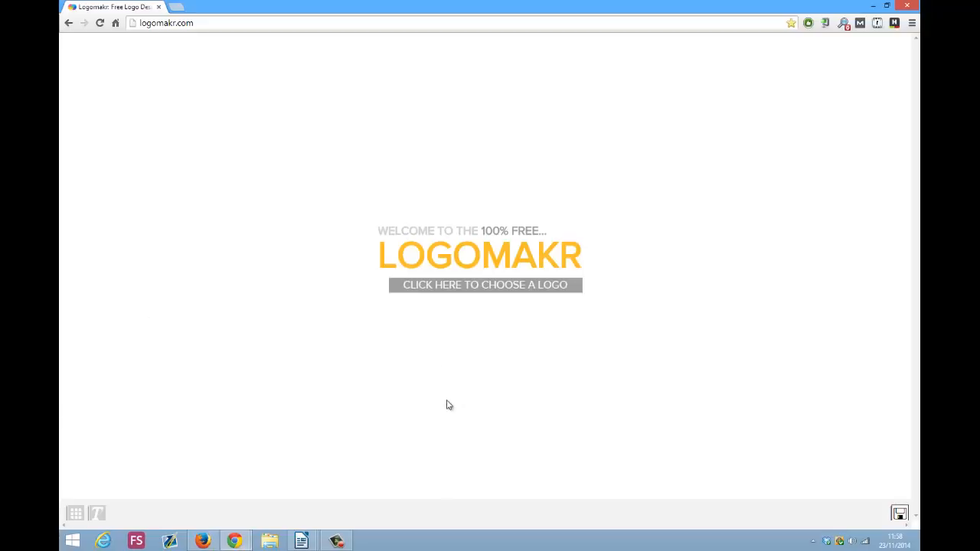
# Start a new logo via 'Click here to choose a logo', revealing the icon grid
pyautogui.click(483, 285)
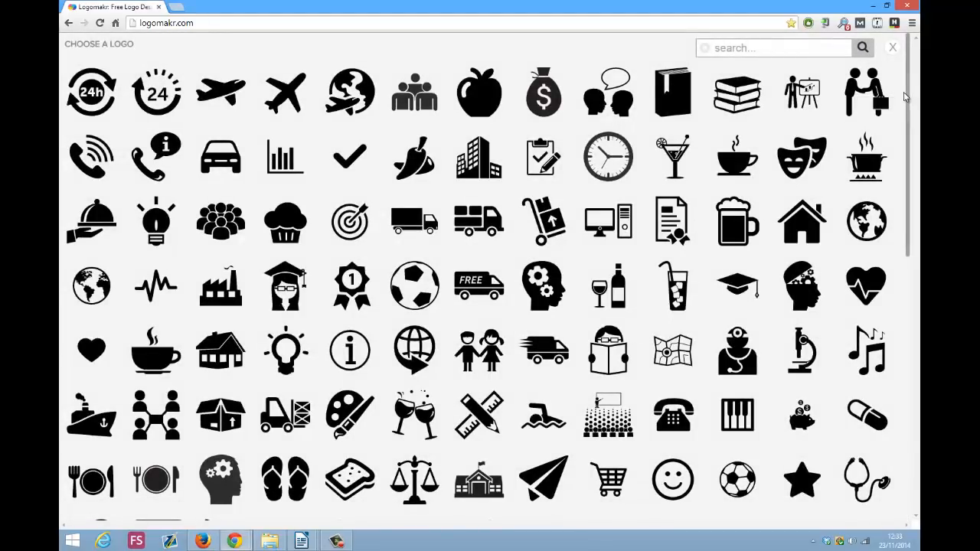
# Browse down the icon gallery and add the orange, blue and green currency gears icon to the canvas
pyautogui.scroll(-3)
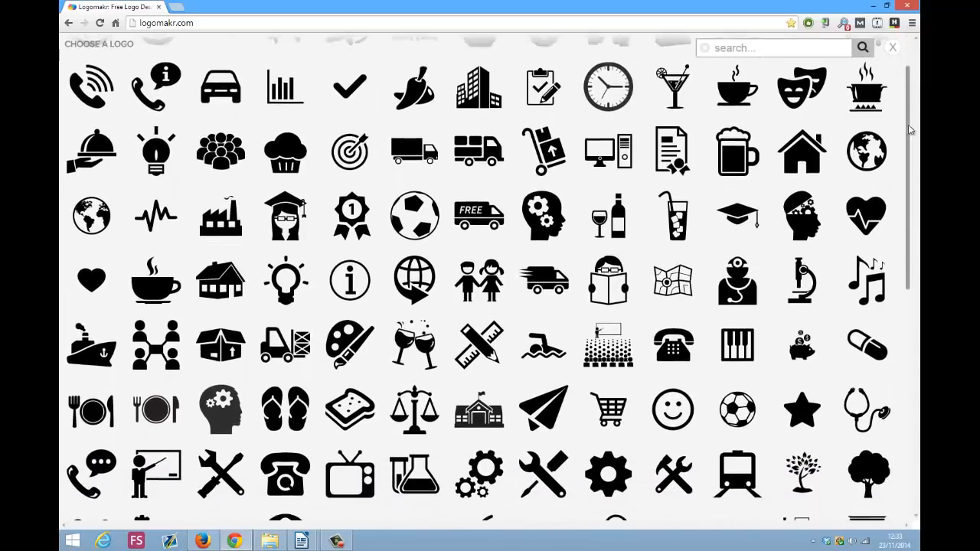
pyautogui.scroll(-3)
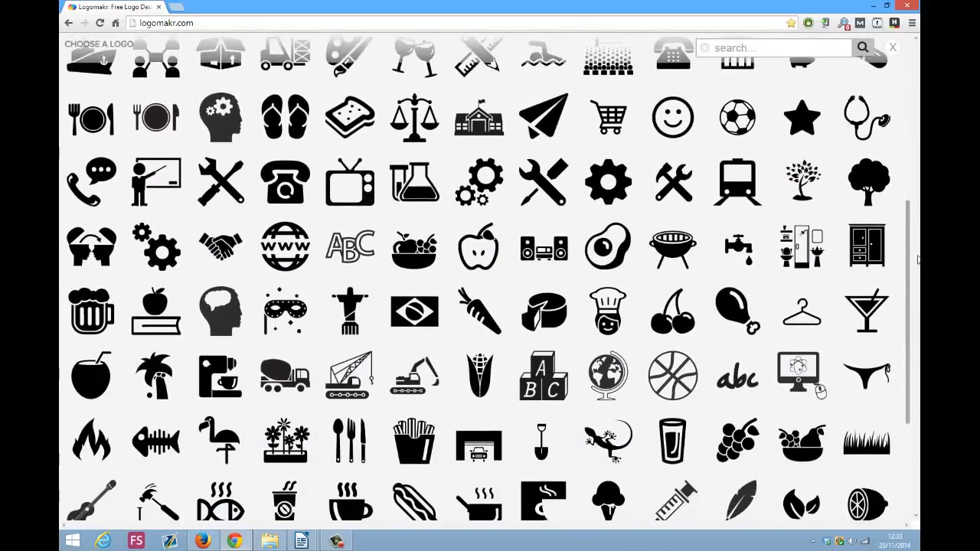
pyautogui.scroll(-3)
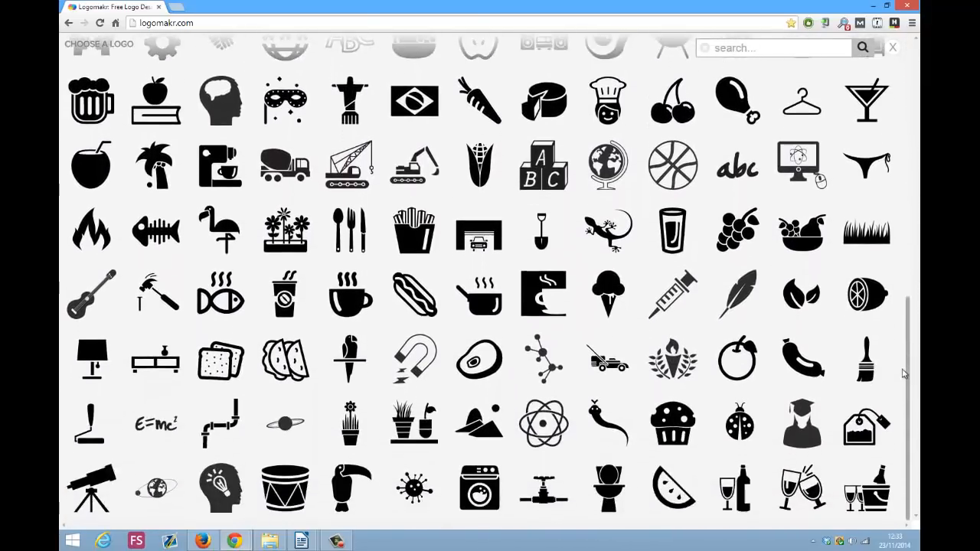
pyautogui.scroll(-3)
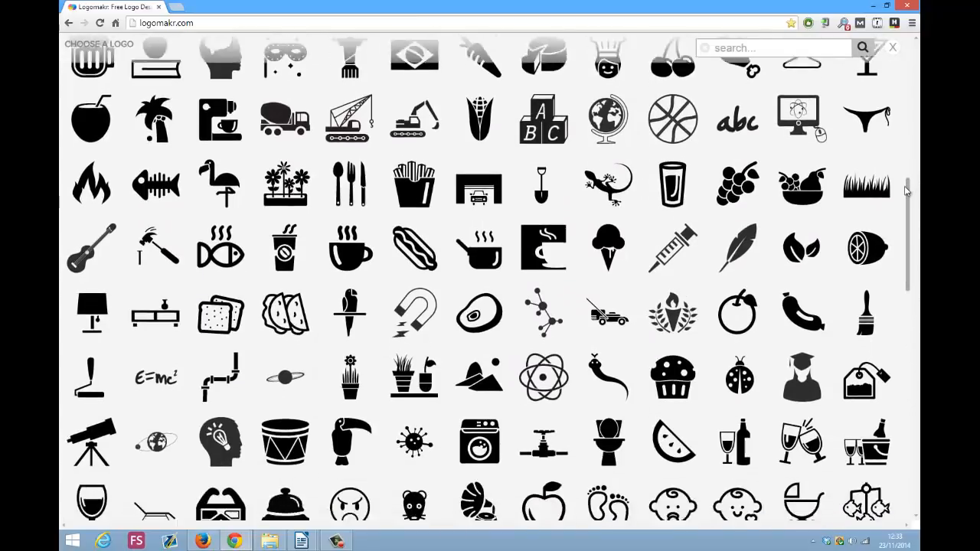
pyautogui.scroll(-3)
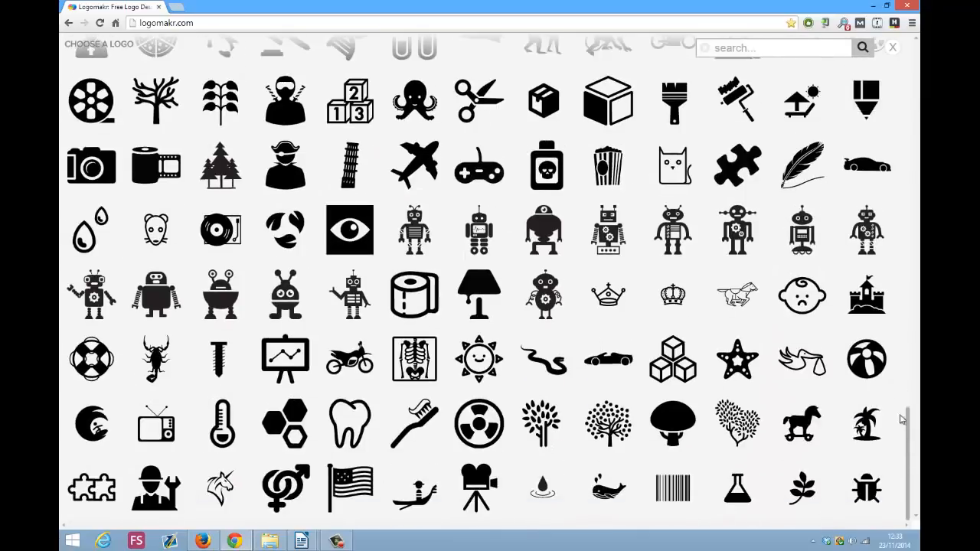
pyautogui.scroll(-3)
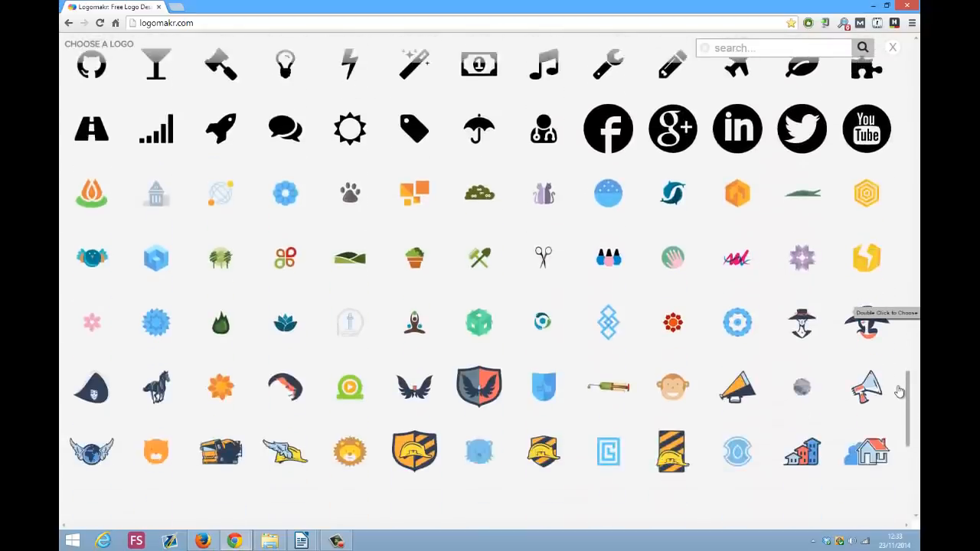
pyautogui.scroll(-3)
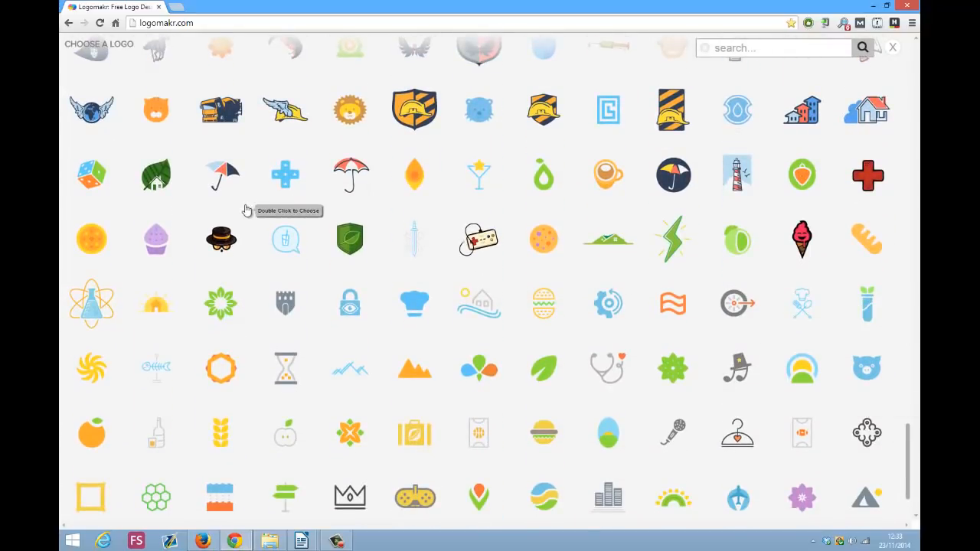
pyautogui.moveTo(208, 222)
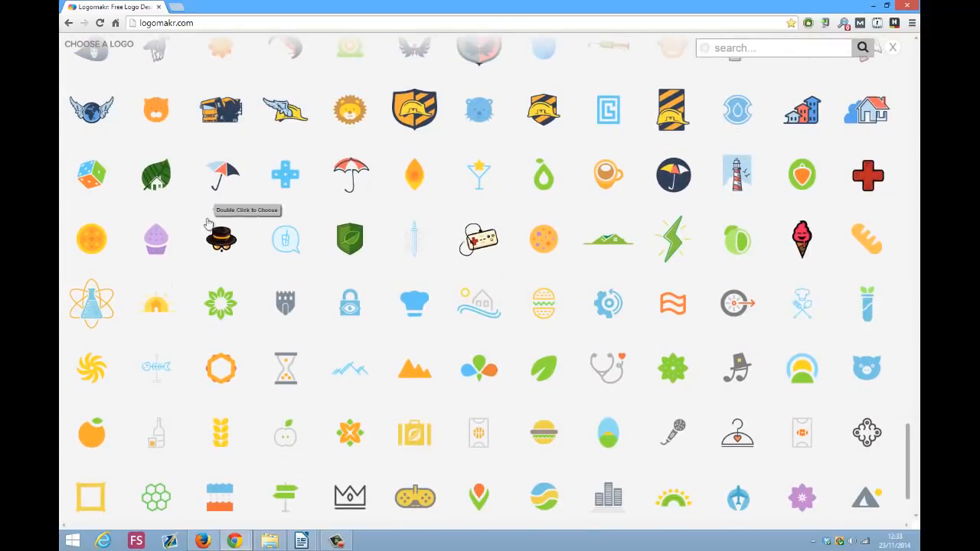
pyautogui.scroll(-3)
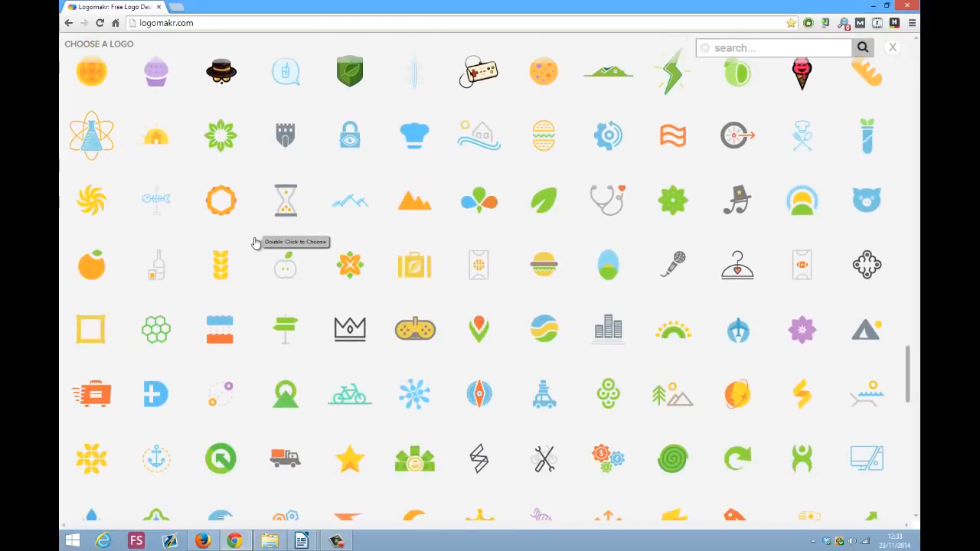
pyautogui.scroll(-3)
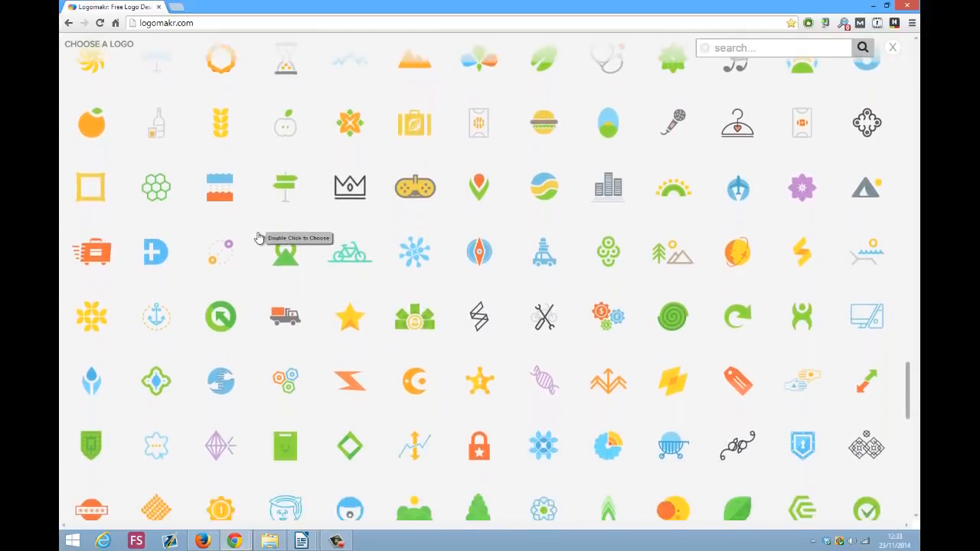
pyautogui.scroll(-3)
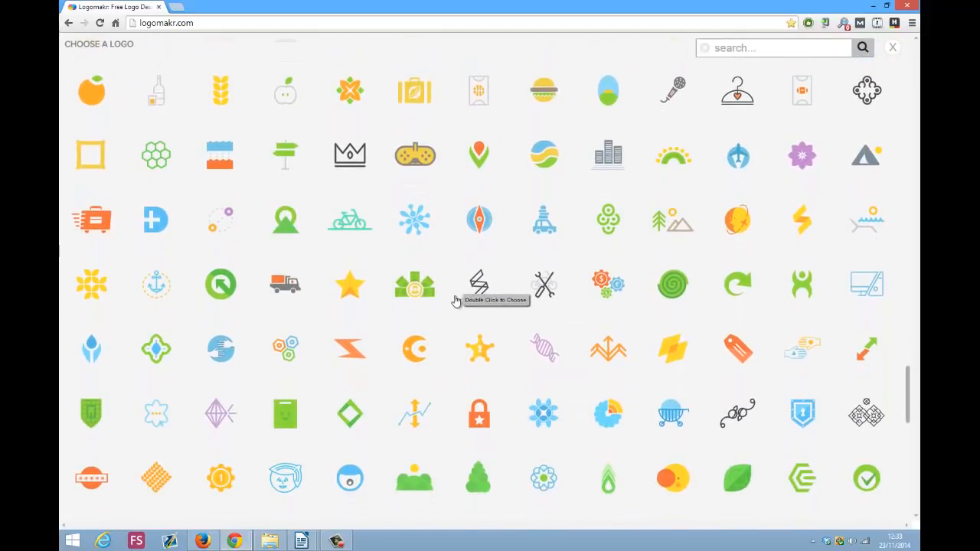
pyautogui.moveTo(609, 298)
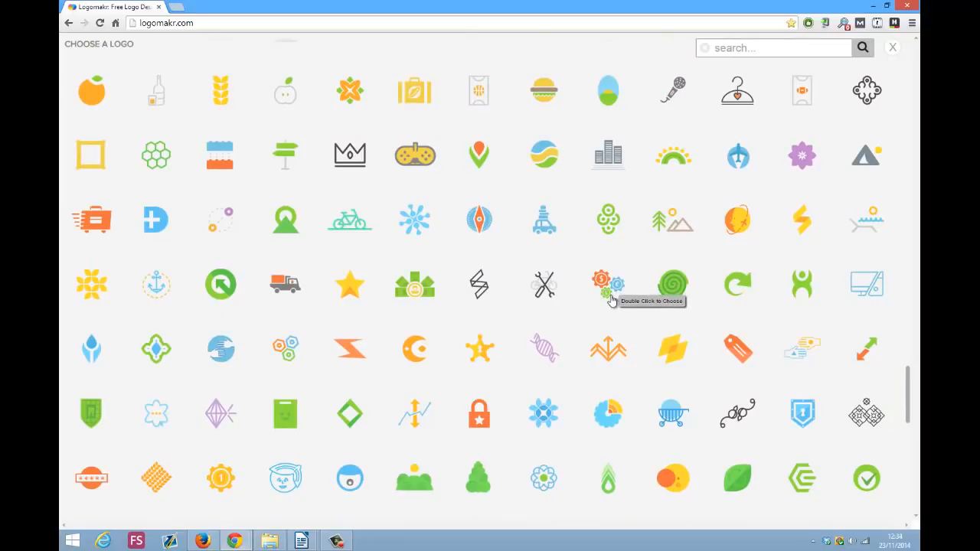
pyautogui.doubleClick(600, 283)
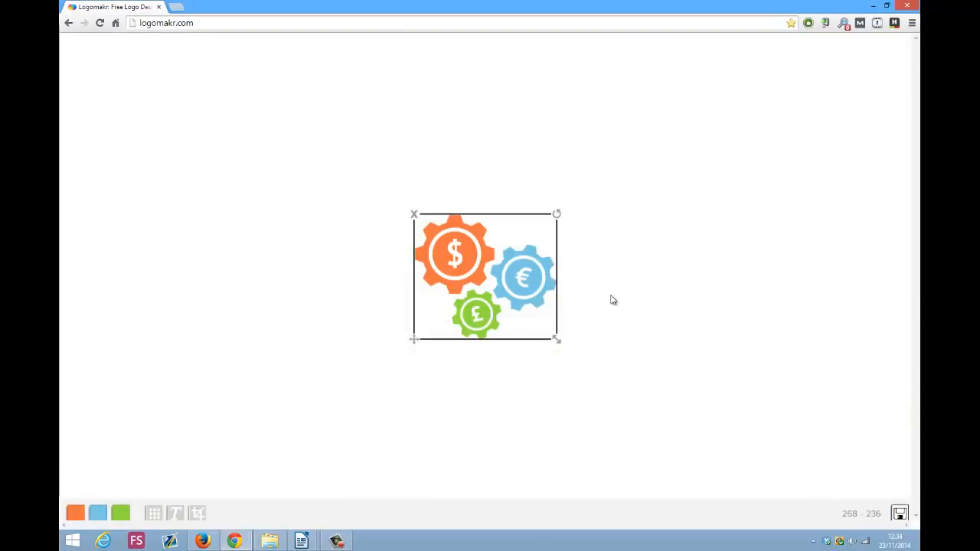
# Drag the gears icon toward the top-left of the canvas and nudge it into place
pyautogui.moveTo(487, 276); pyautogui.dragTo(360, 211)
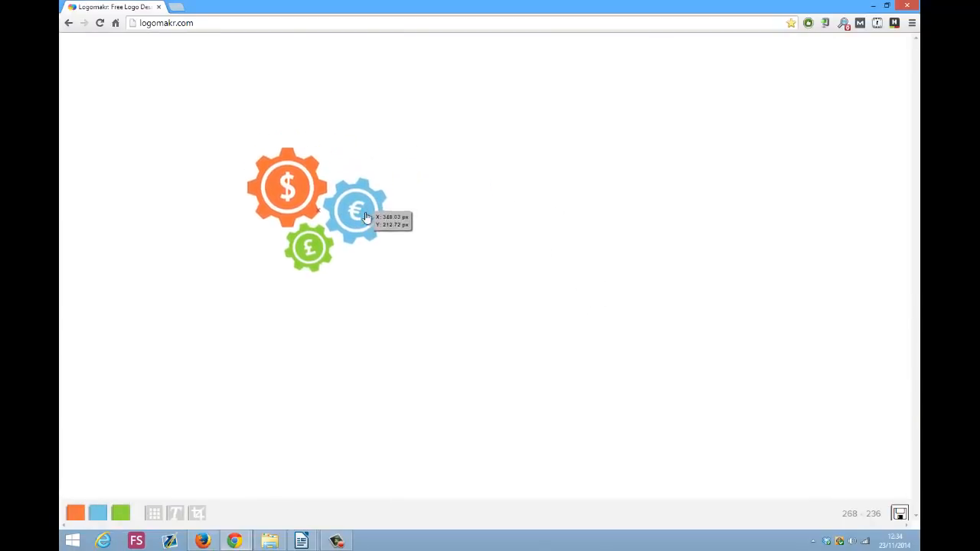
pyautogui.click(355, 213)
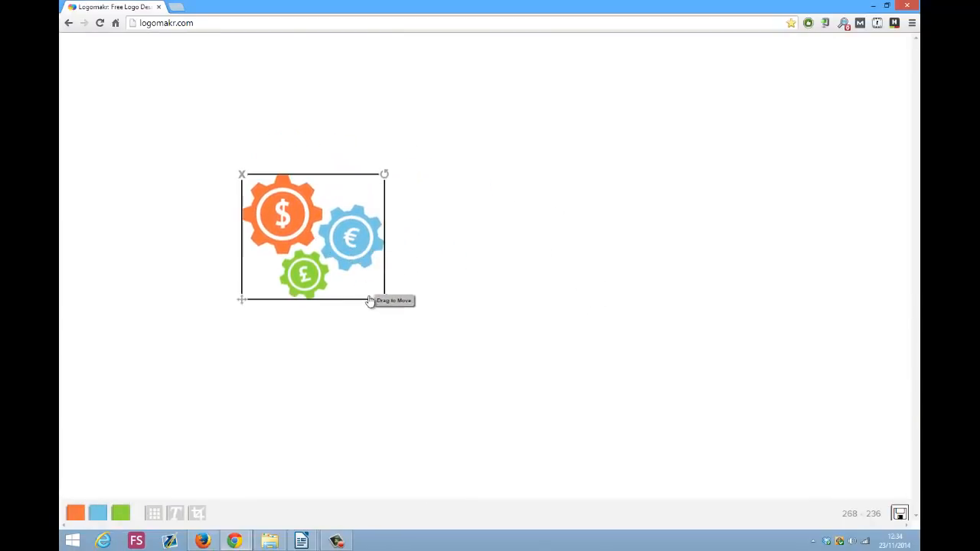
pyautogui.moveTo(384, 298); pyautogui.dragTo(414, 324)
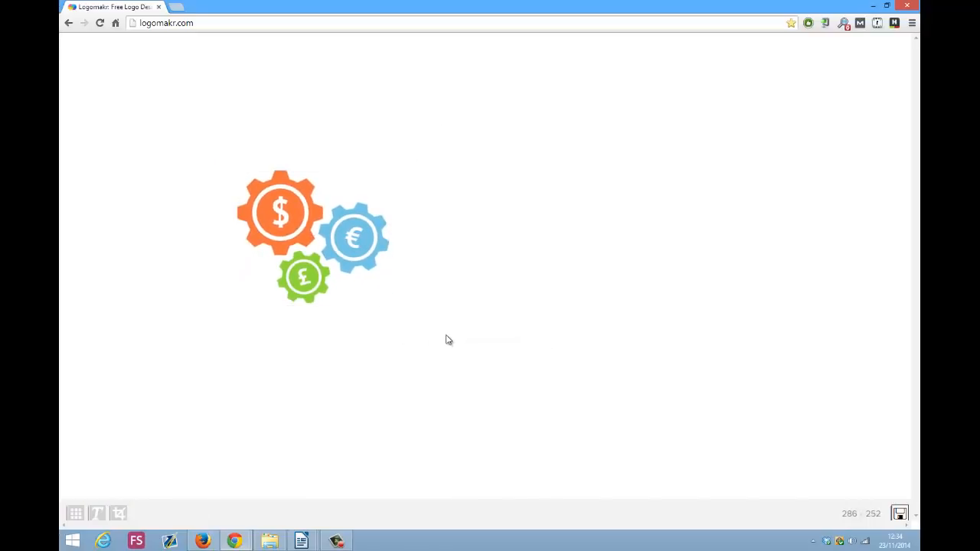
pyautogui.moveTo(77, 513)
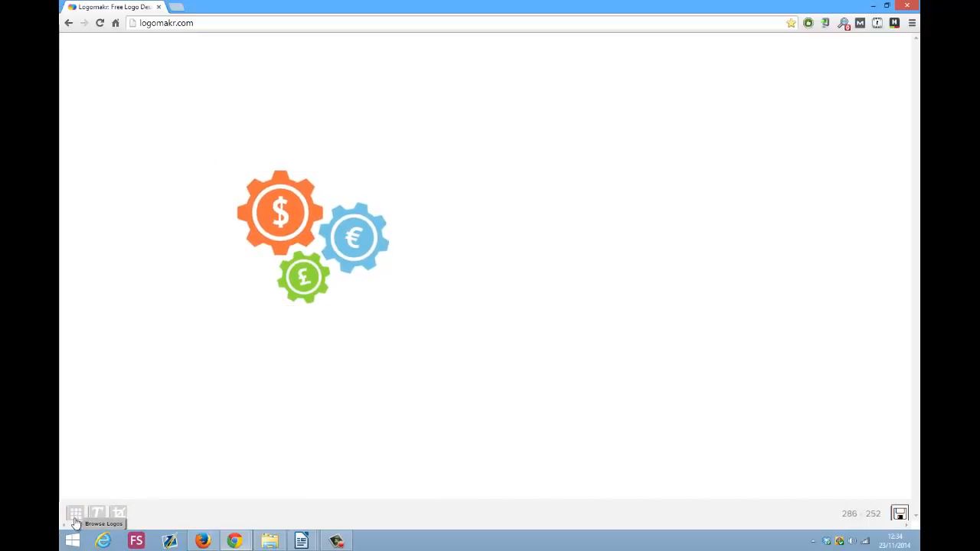
# Add a green signpost icon beside the gears, then remove it and reselect the gears alone
pyautogui.click(75, 513)
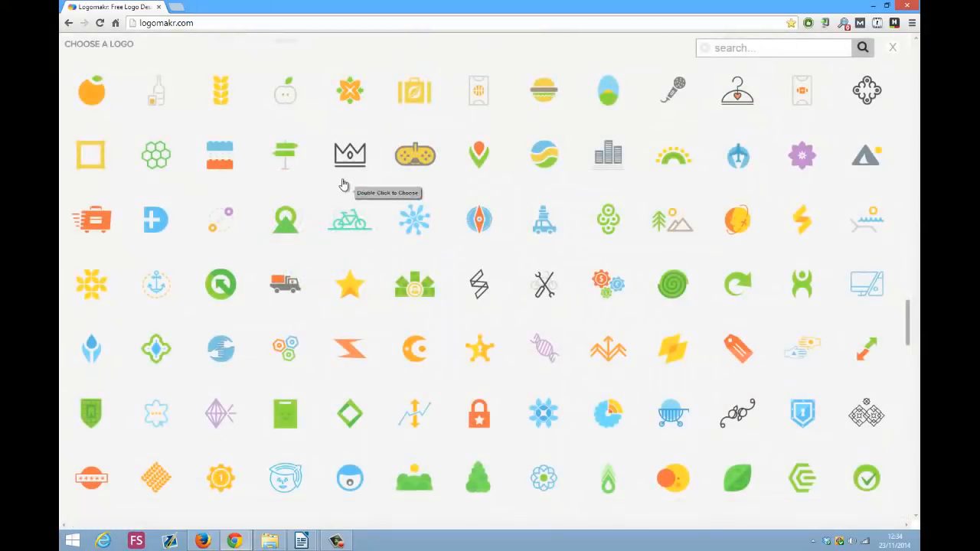
pyautogui.doubleClick(285, 156)
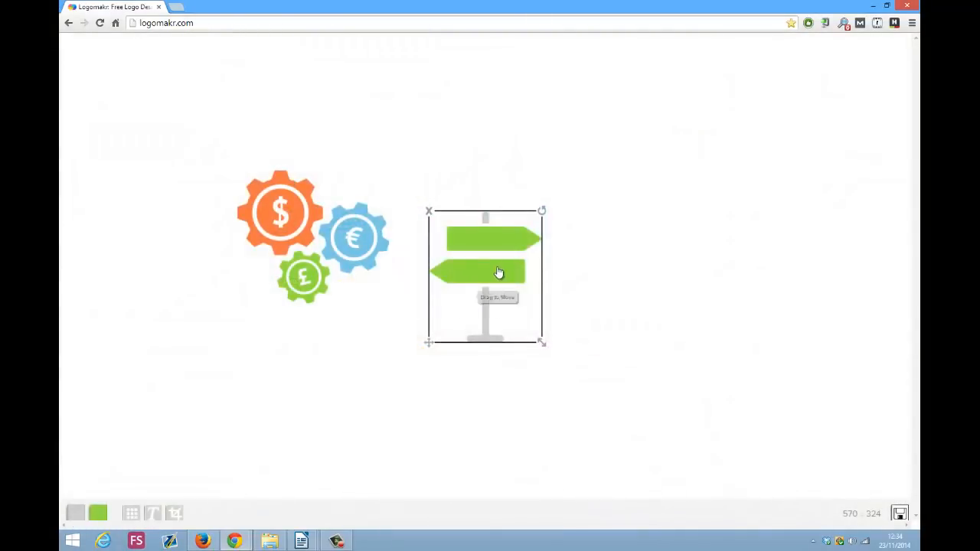
pyautogui.moveTo(497, 272); pyautogui.dragTo(529, 230)
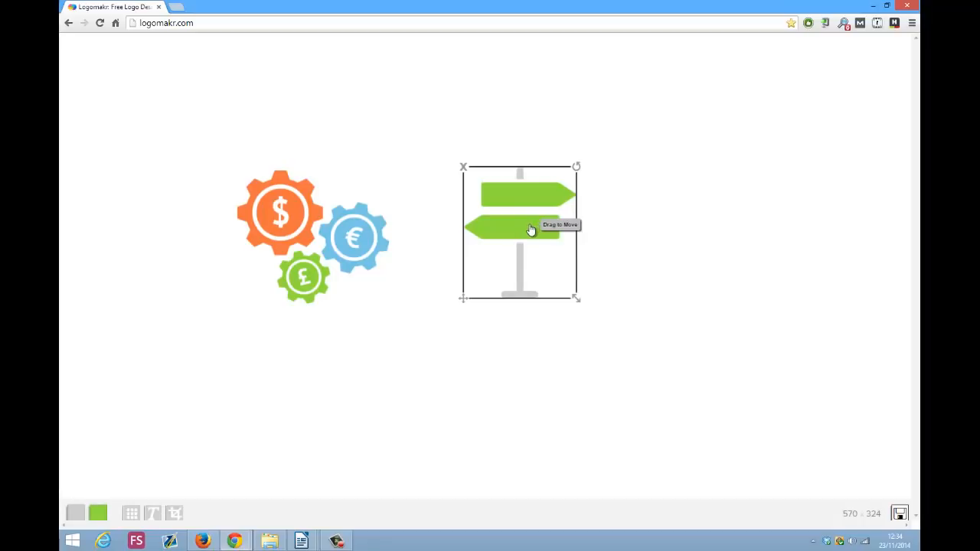
pyautogui.moveTo(528, 401)
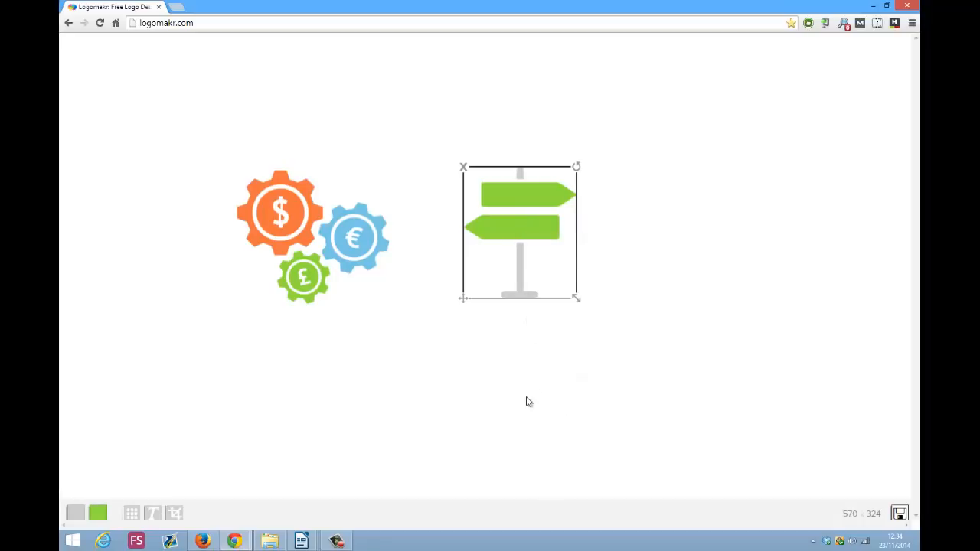
pyautogui.moveTo(471, 430)
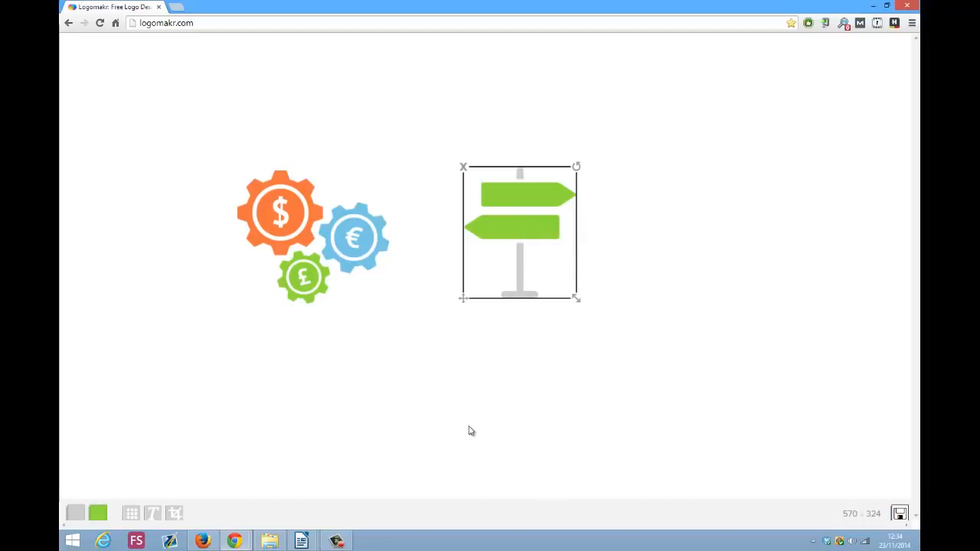
pyautogui.moveTo(463, 167)
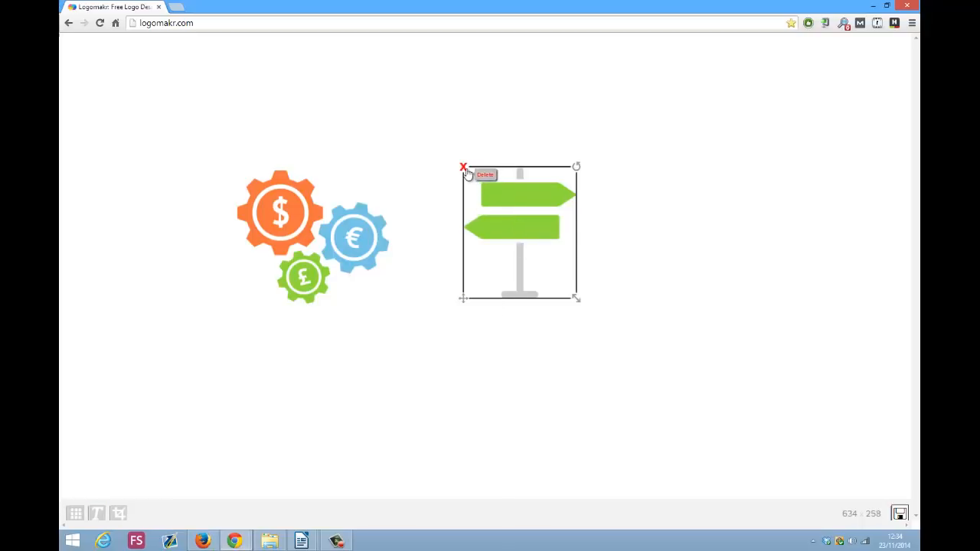
pyautogui.click(462, 165)
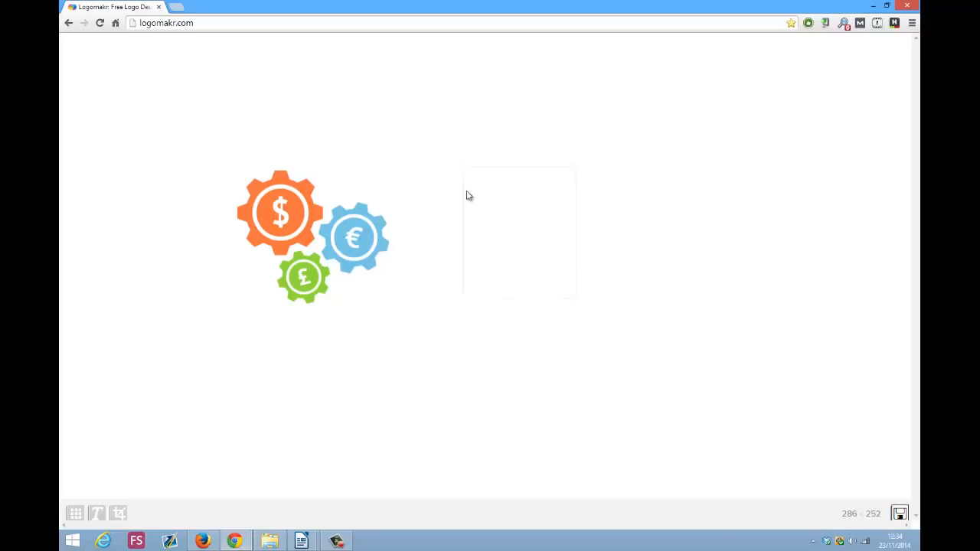
pyautogui.click(307, 230)
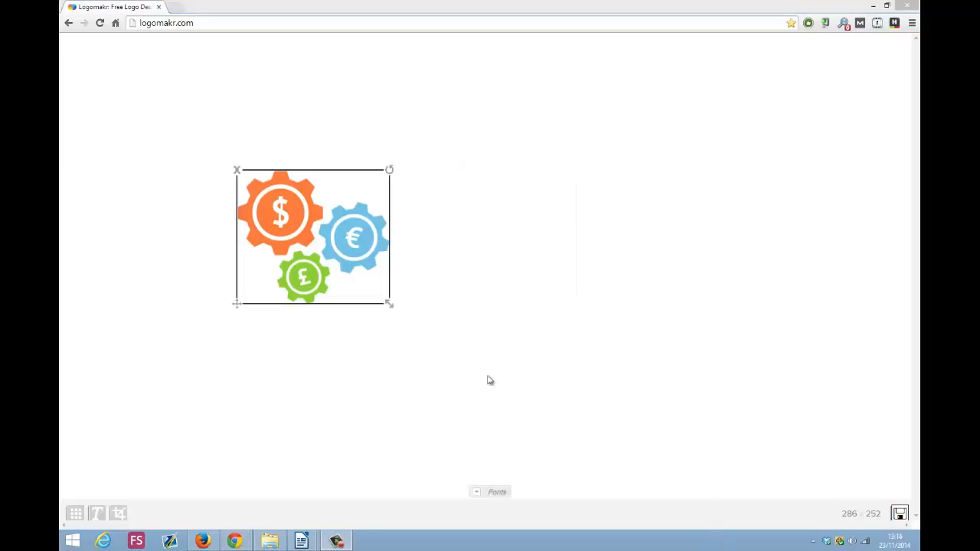
# Add a text element reading 'My New Logo' beside the gears icon
pyautogui.click(130, 513)
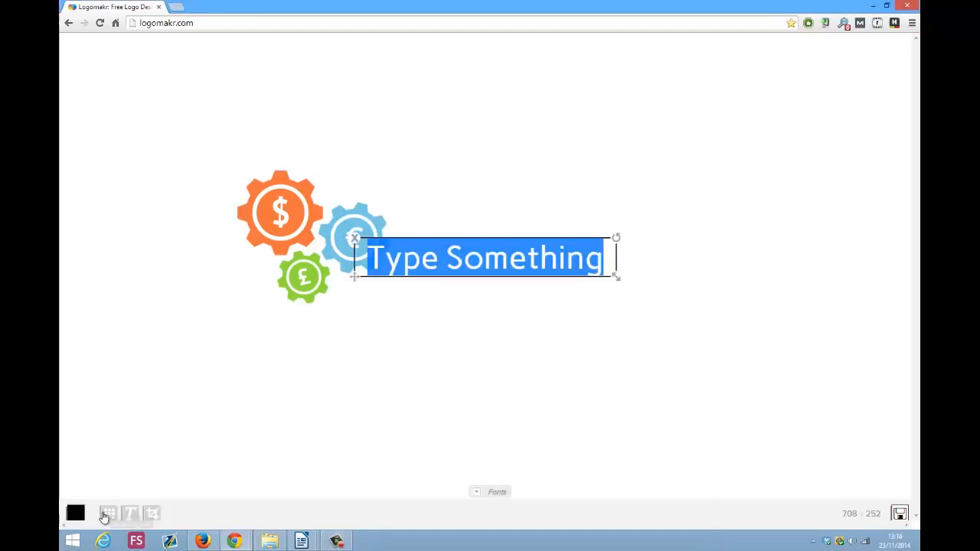
pyautogui.moveTo(120, 487)
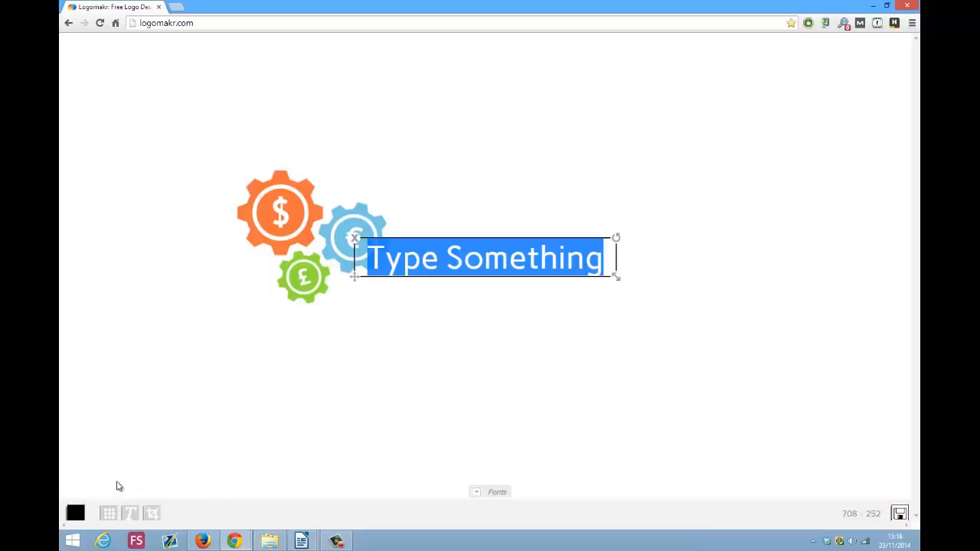
pyautogui.write('My N')
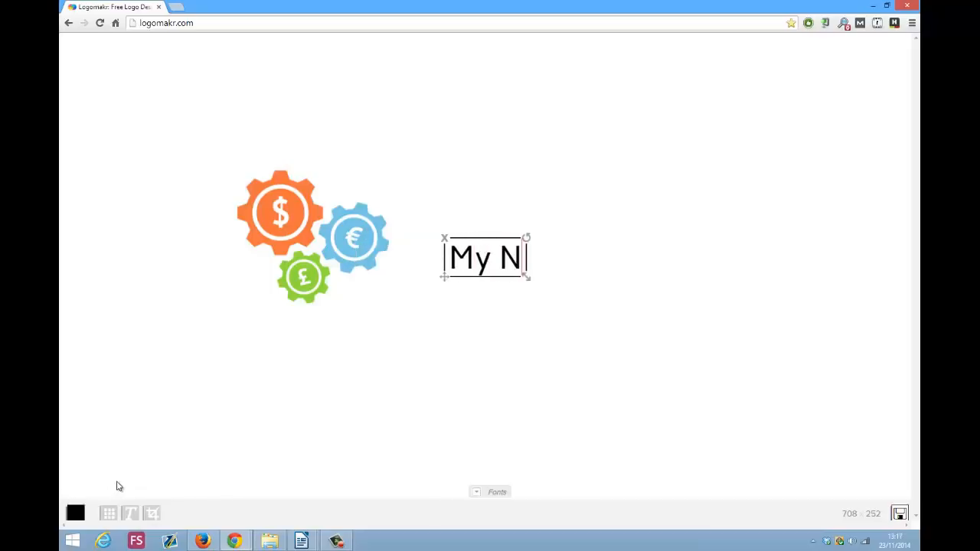
pyautogui.write('ew Logo')
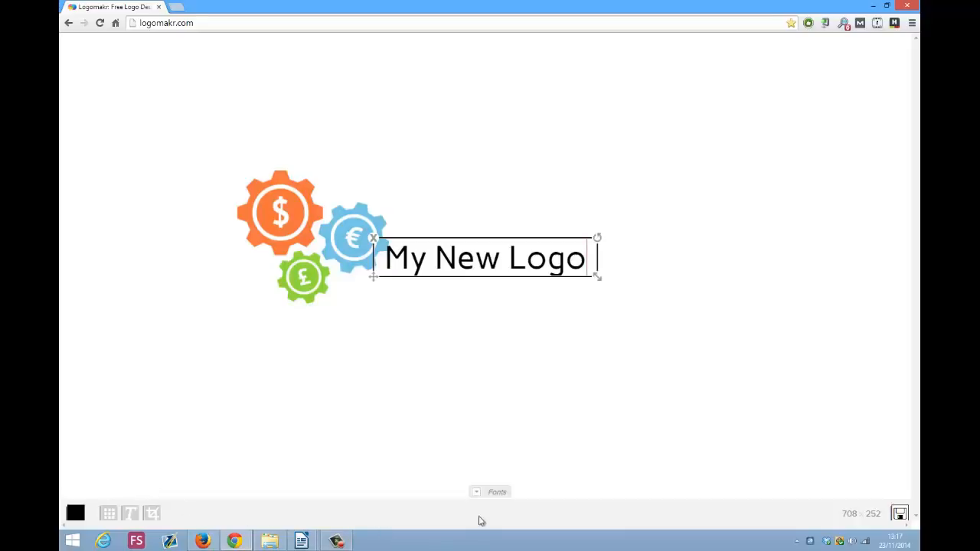
# Apply a handwritten Fun & Funky font to 'My New Logo' and enlarge the text box
pyautogui.click(496, 493)
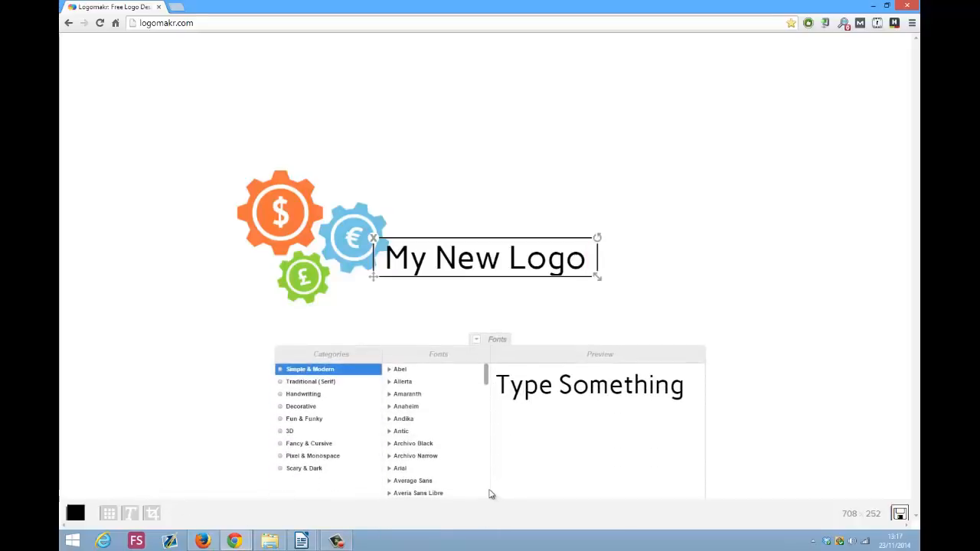
pyautogui.click(290, 431)
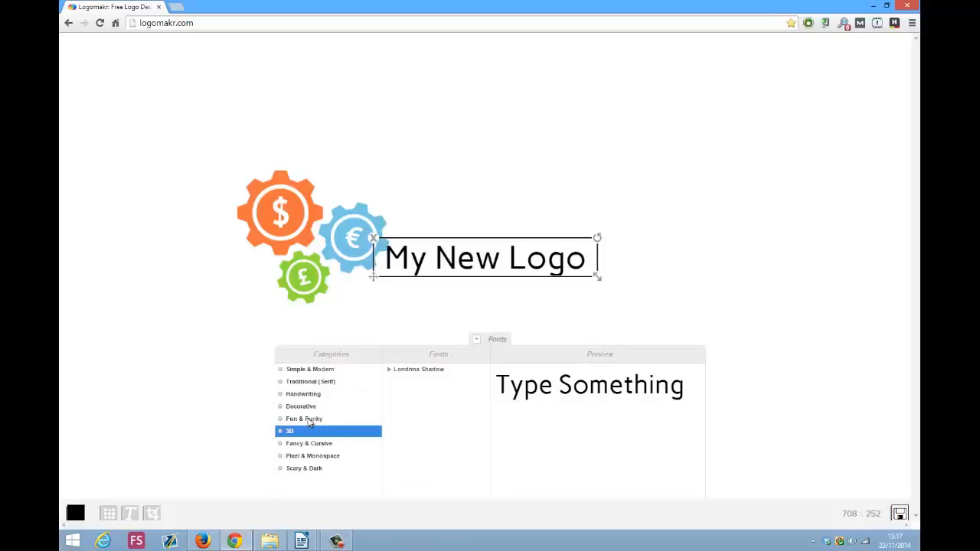
pyautogui.click(303, 419)
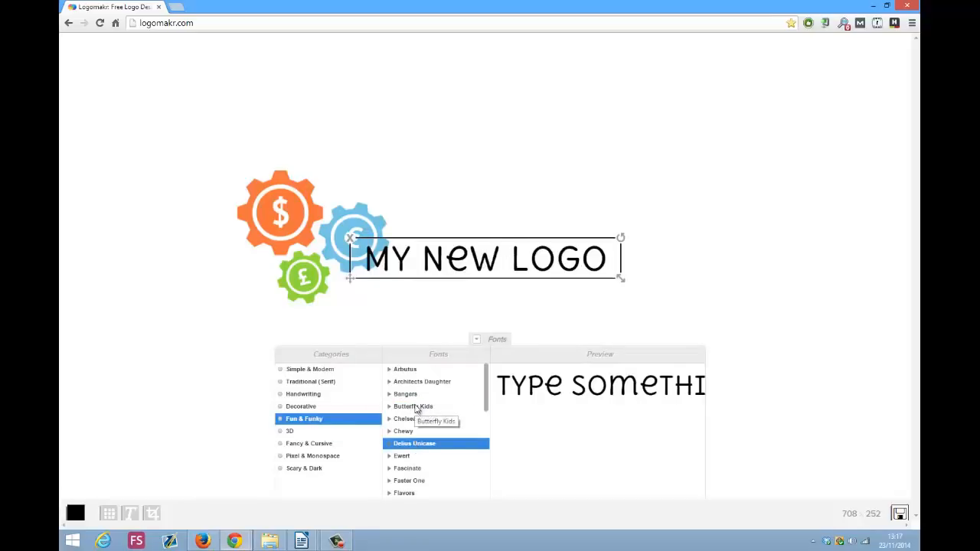
pyautogui.click(423, 382)
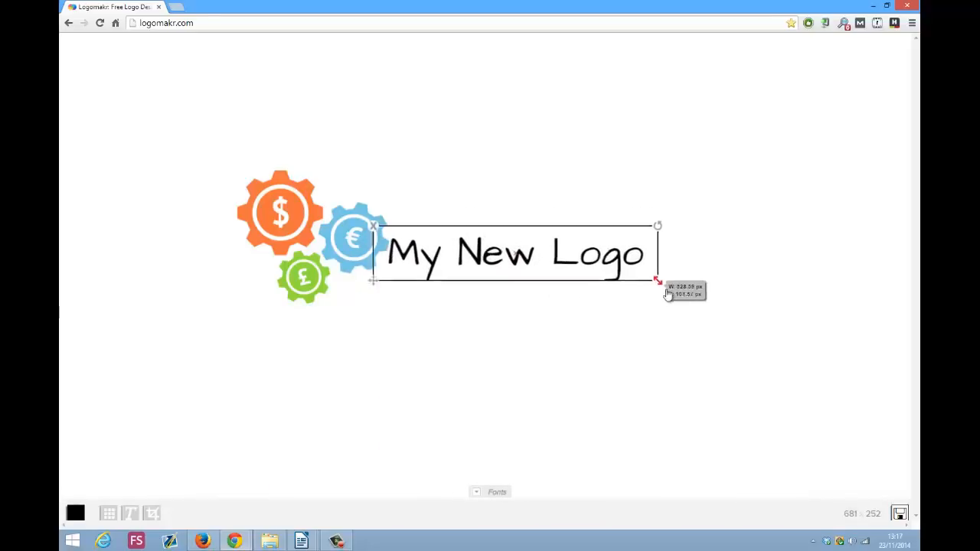
pyautogui.moveTo(518, 253); pyautogui.dragTo(482, 300)
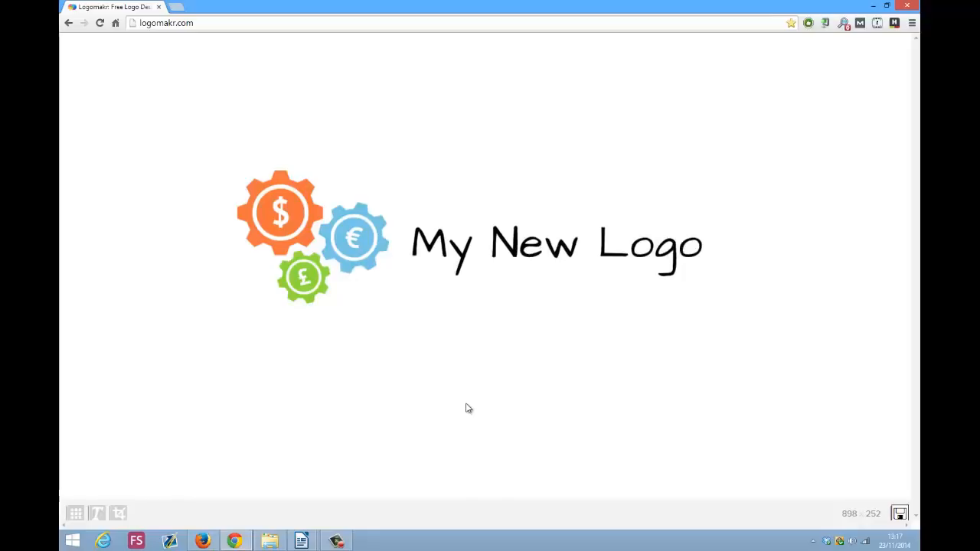
# Select the gears icon and recolour its orange dollar gear to red
pyautogui.click(556, 243)
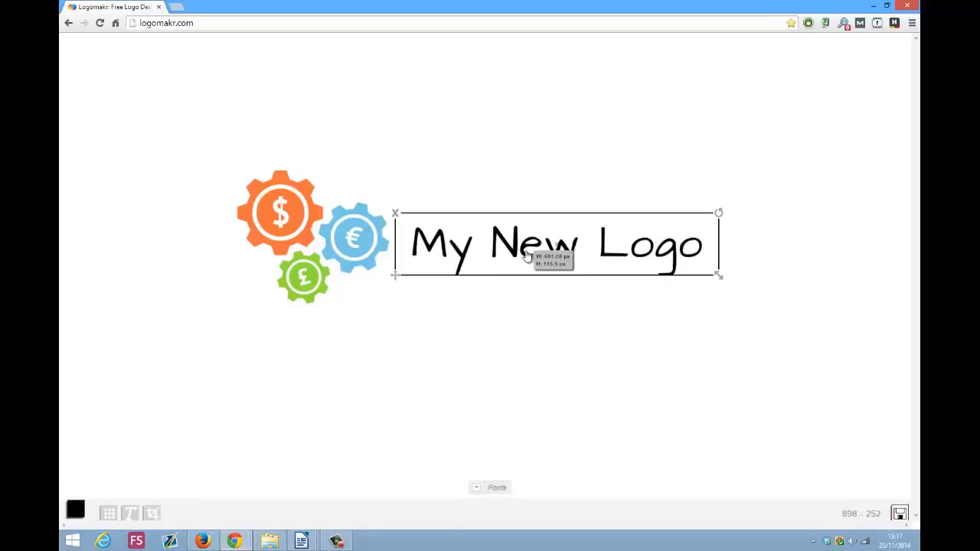
pyautogui.click(313, 235)
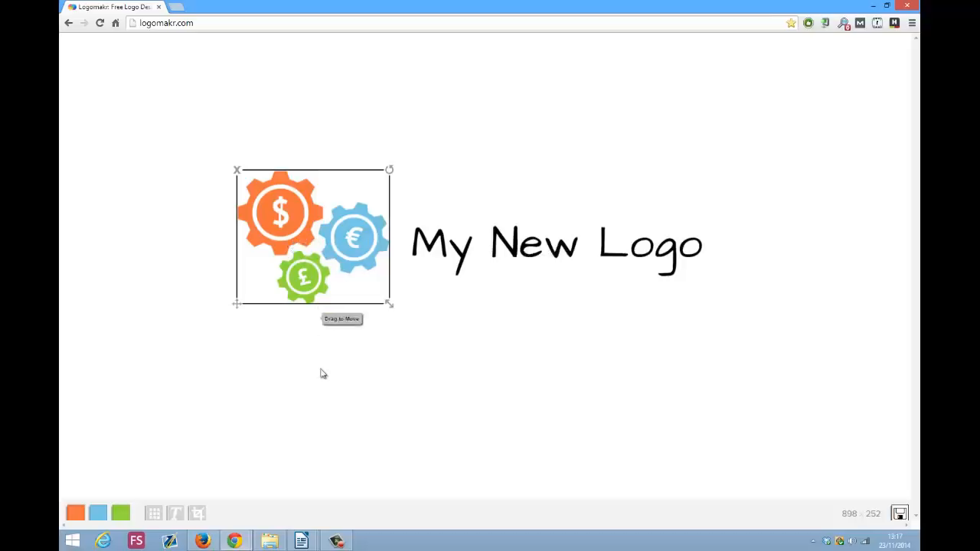
pyautogui.moveTo(98, 512)
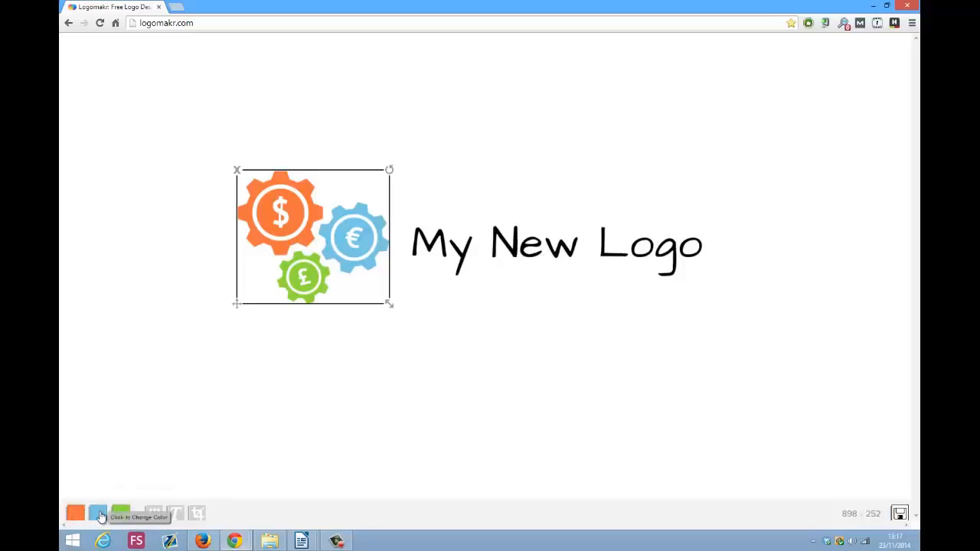
pyautogui.moveTo(342, 393)
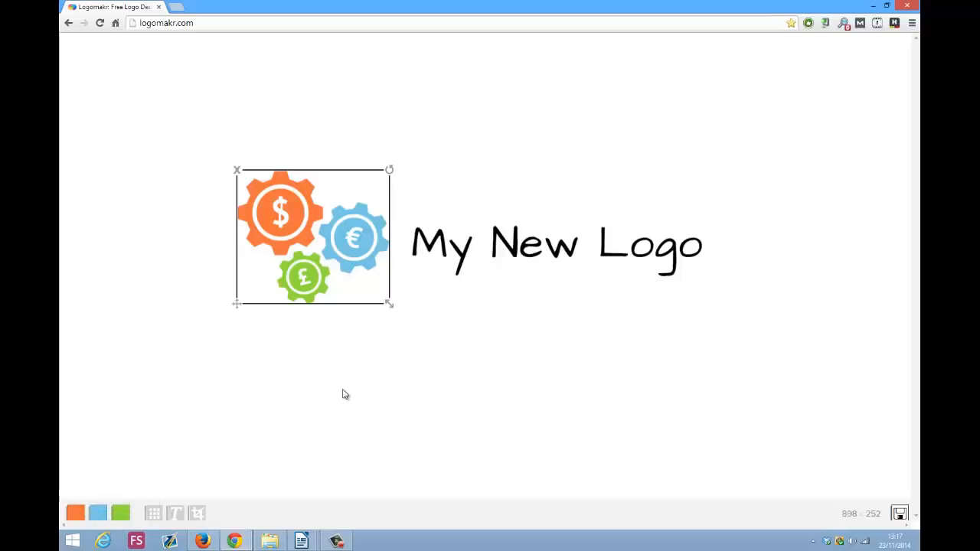
pyautogui.moveTo(282, 222)
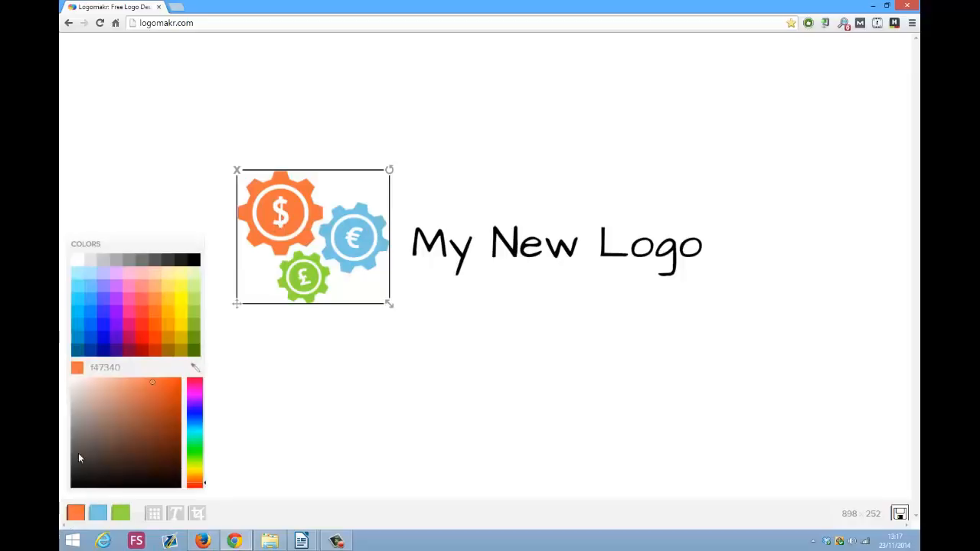
pyautogui.click(138, 314)
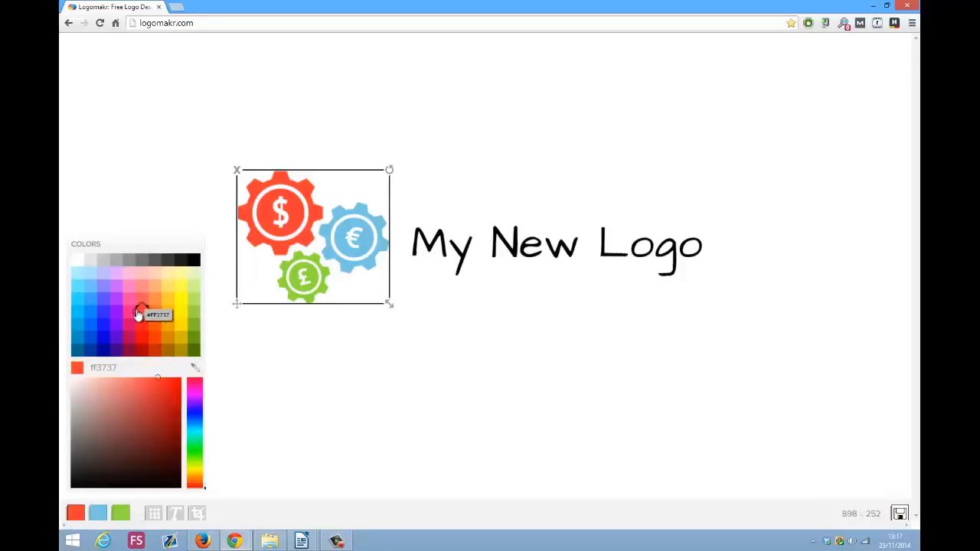
pyautogui.click(290, 392)
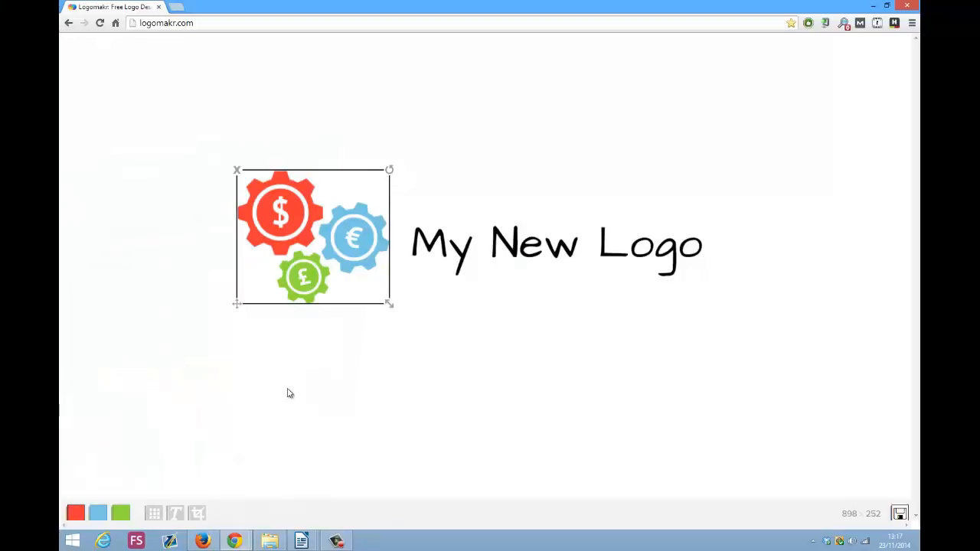
pyautogui.moveTo(416, 339)
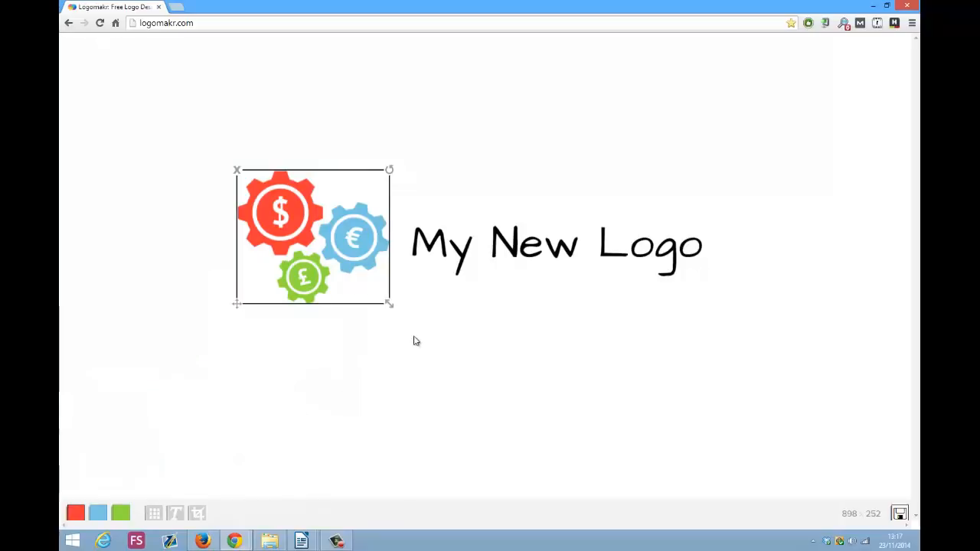
# Copy the red hex code from the dollar gear's colour swatch
pyautogui.click(555, 244)
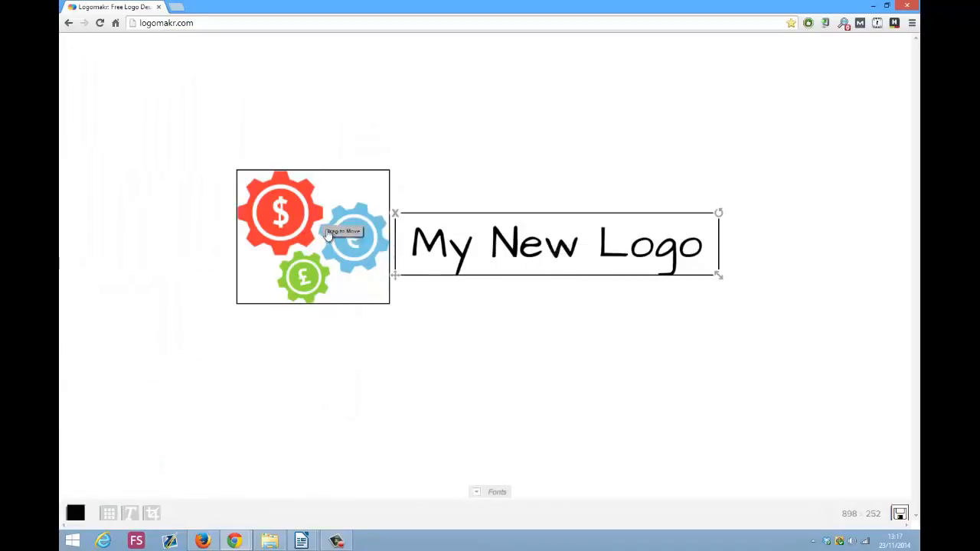
pyautogui.click(436, 365)
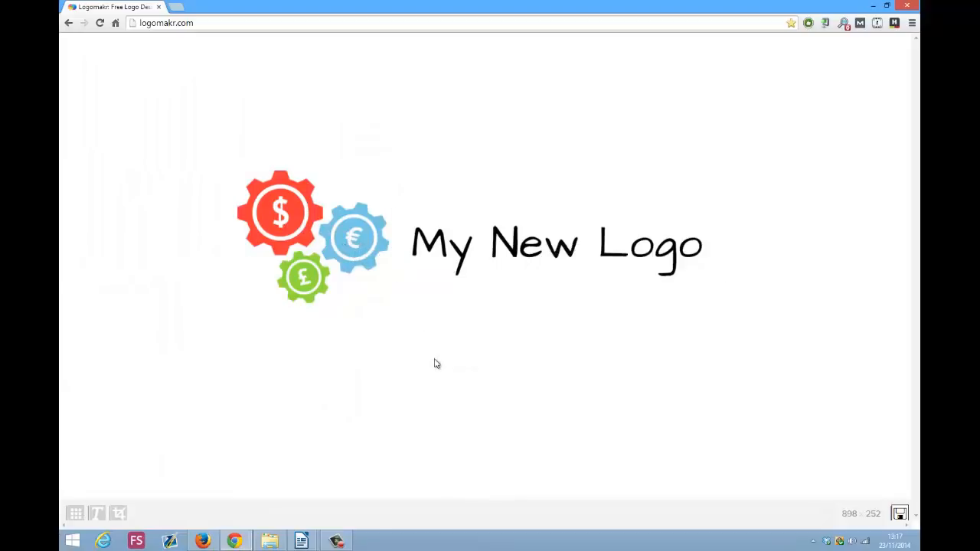
pyautogui.click(313, 237)
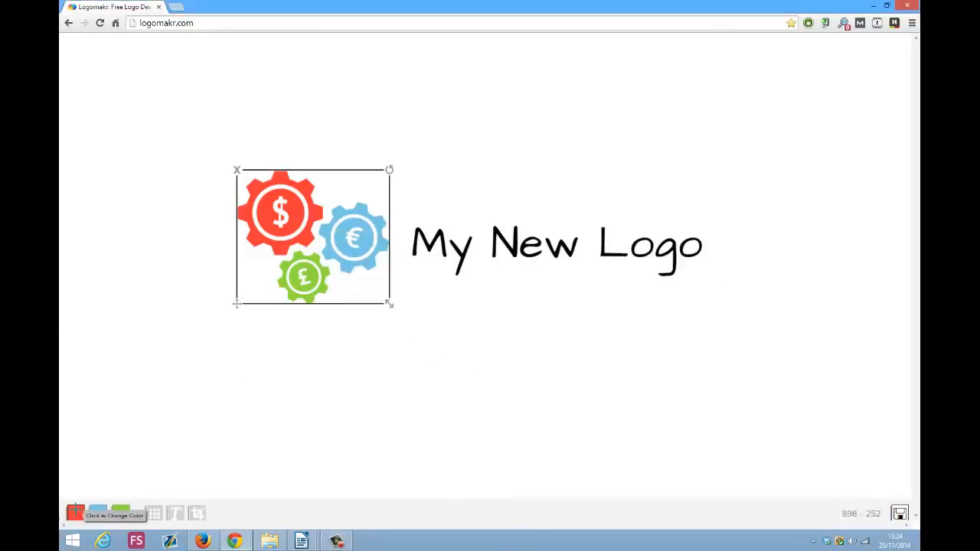
pyautogui.click(75, 512)
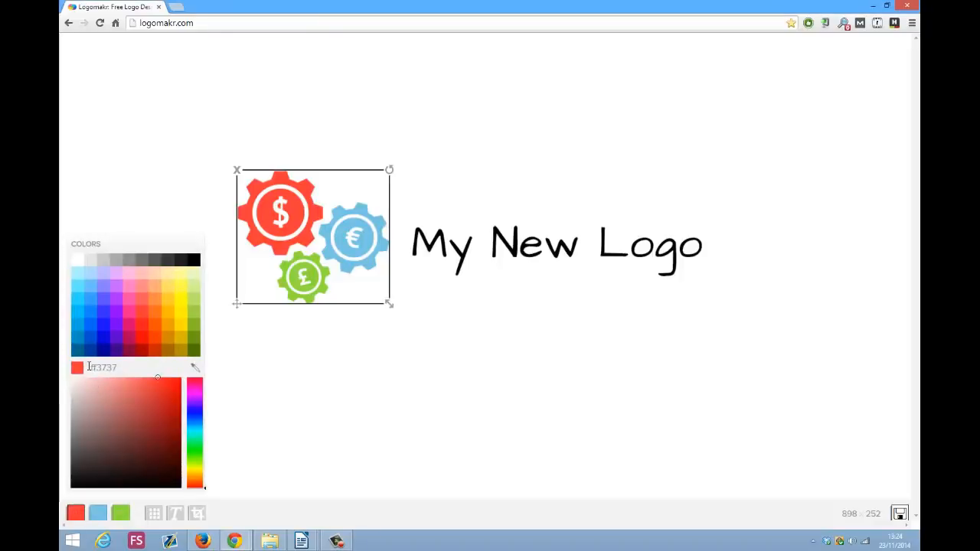
pyautogui.tripleClick(101, 368)
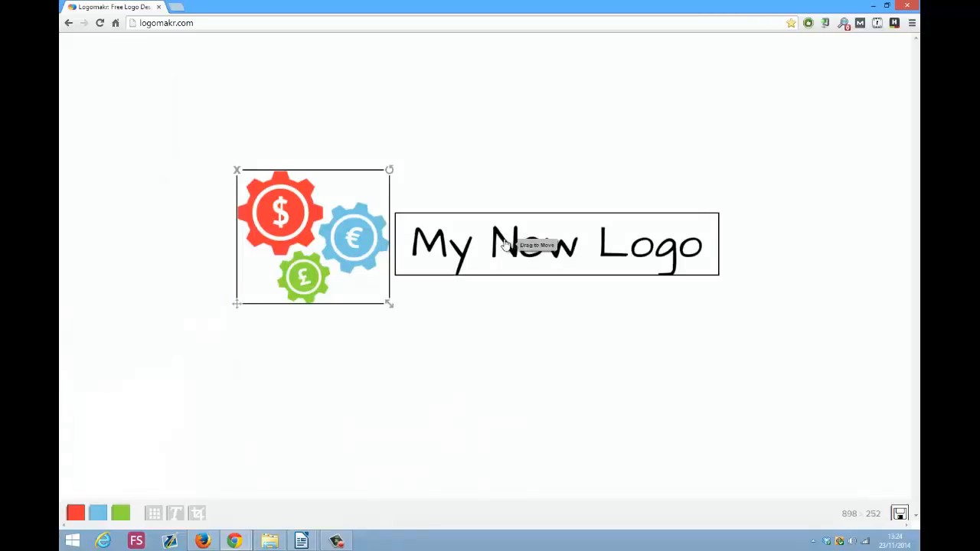
# Apply the same red to the 'My New Logo' text and deselect to preview
pyautogui.click(554, 243)
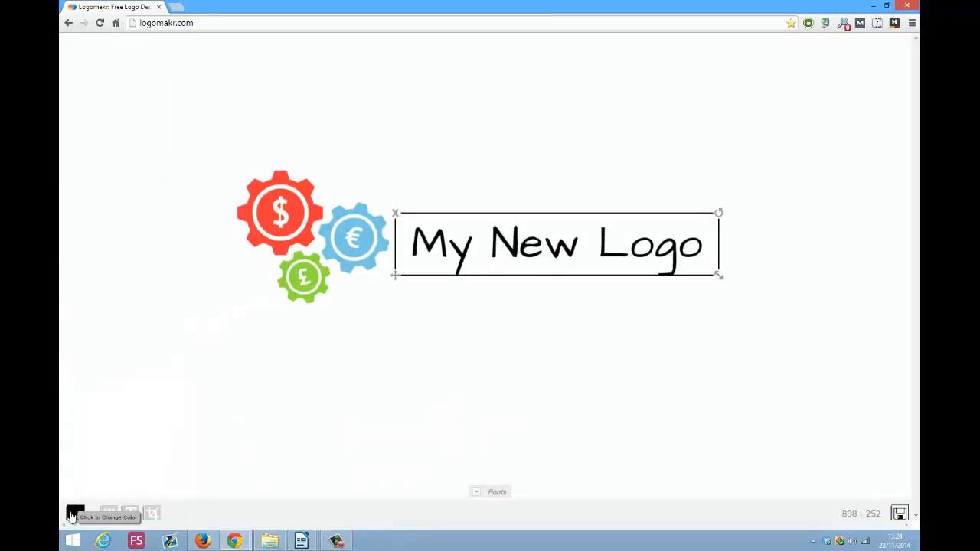
pyautogui.click(75, 513)
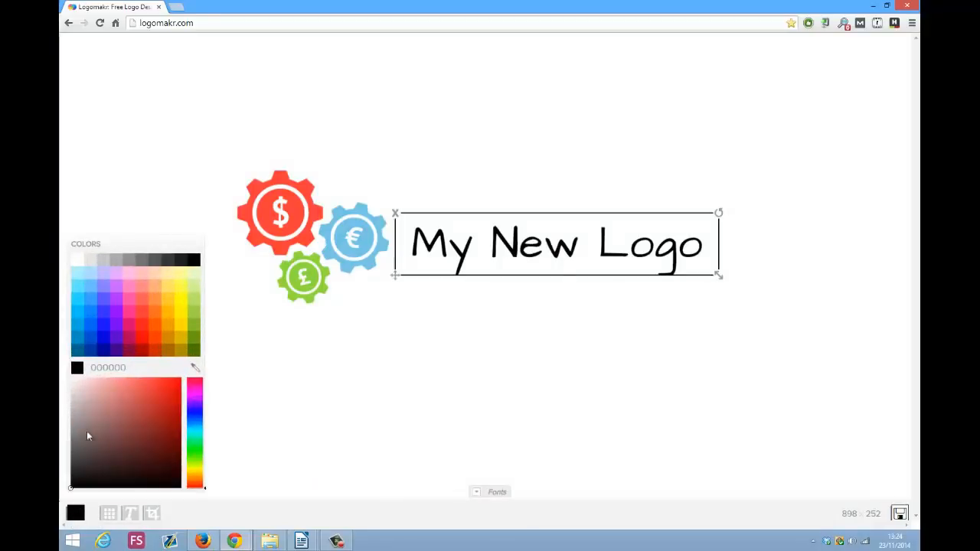
pyautogui.tripleClick(107, 367)
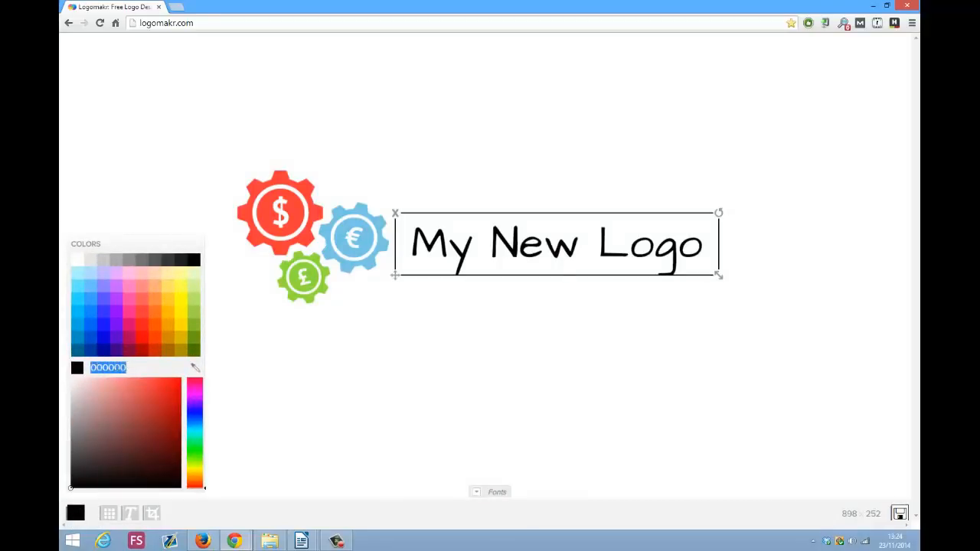
pyautogui.click(169, 272)
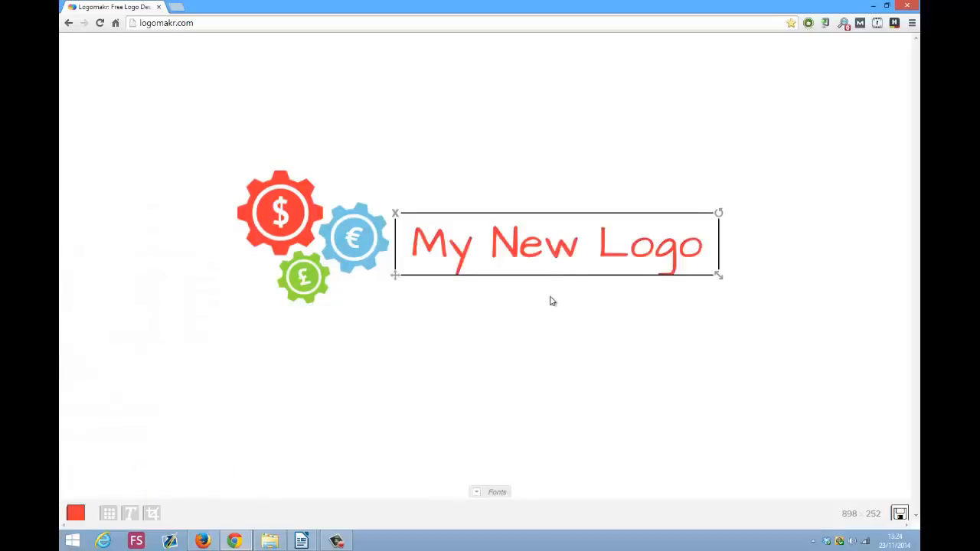
pyautogui.moveTo(630, 321)
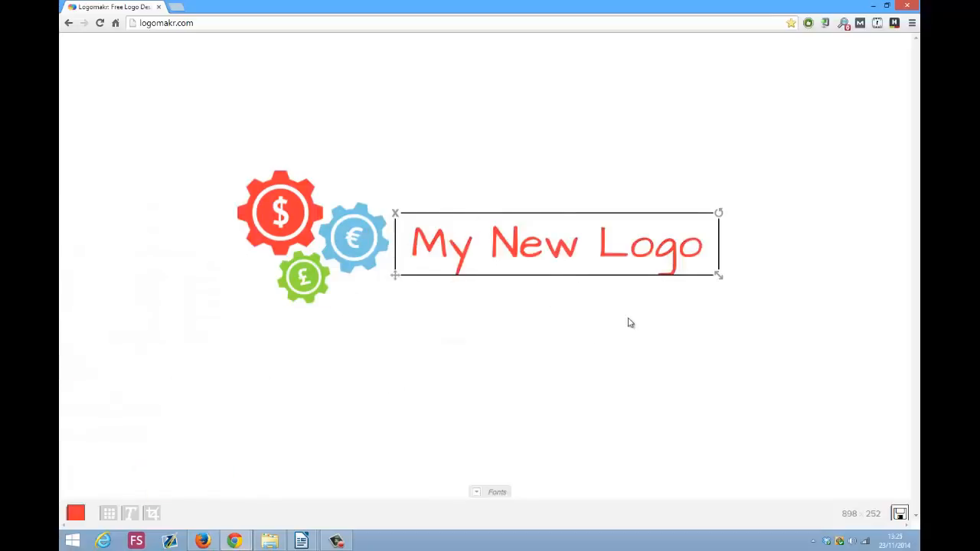
pyautogui.click(629, 321)
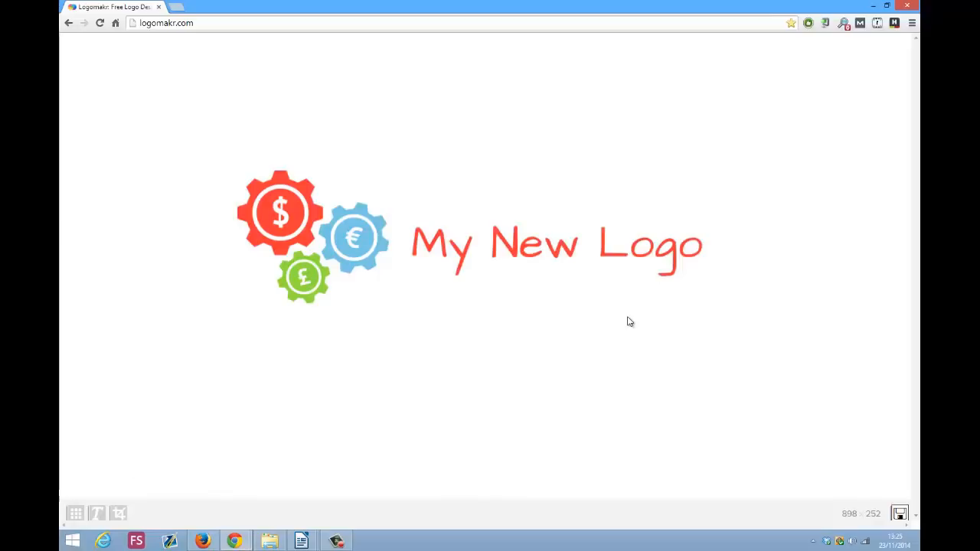
# Recolour the 'My New Logo' text from red to dark grey from the palette
pyautogui.click(557, 243)
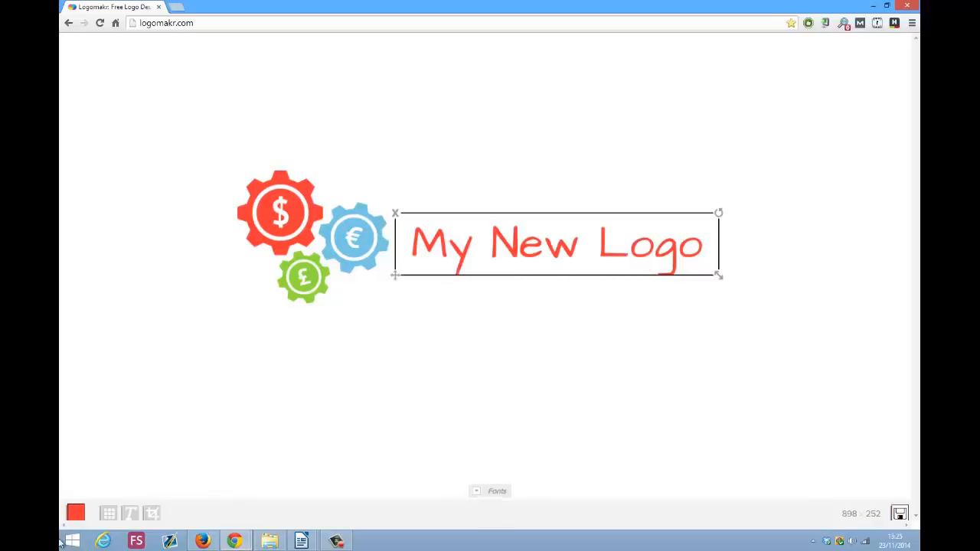
pyautogui.click(75, 513)
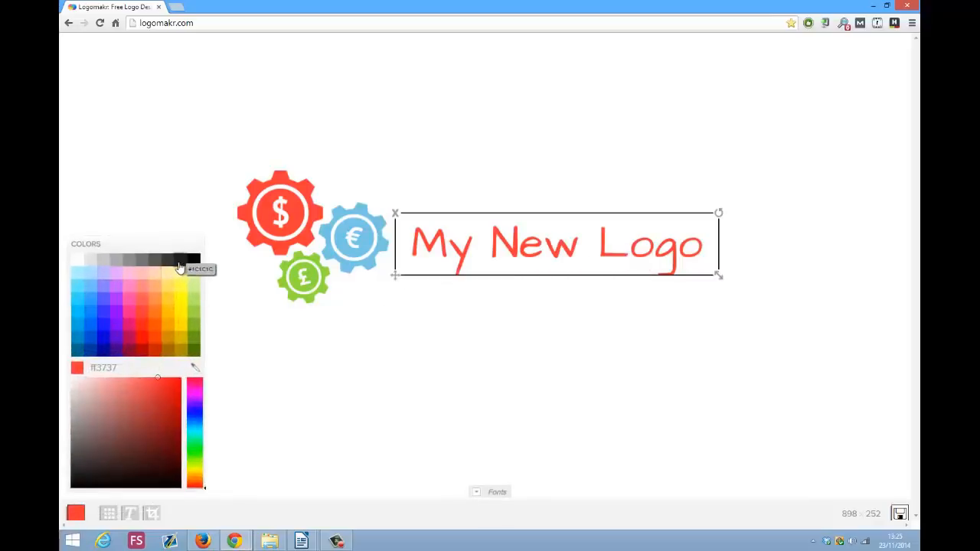
pyautogui.click(181, 258)
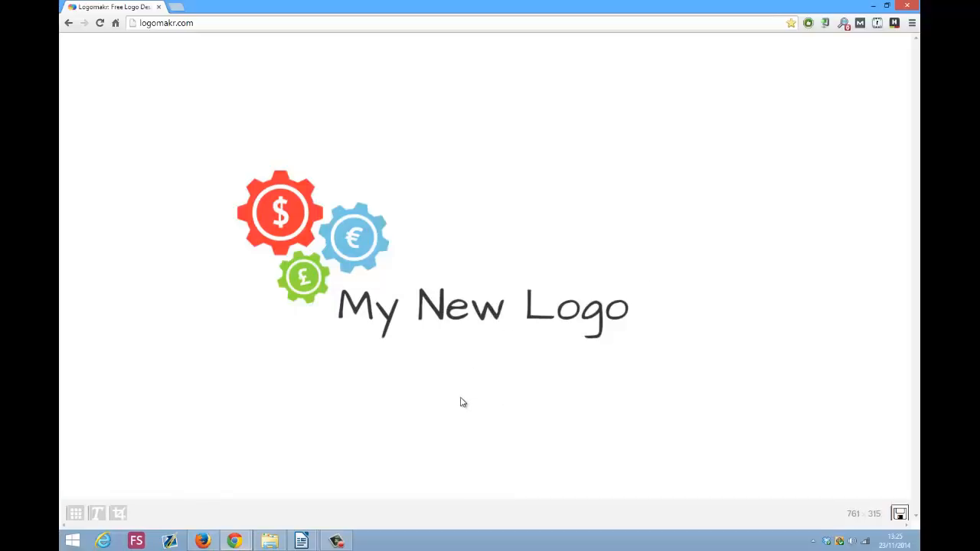
# Preview several Fun & Funky fonts and settle on a heavy bold font for 'My New Logo'
pyautogui.click(482, 306)
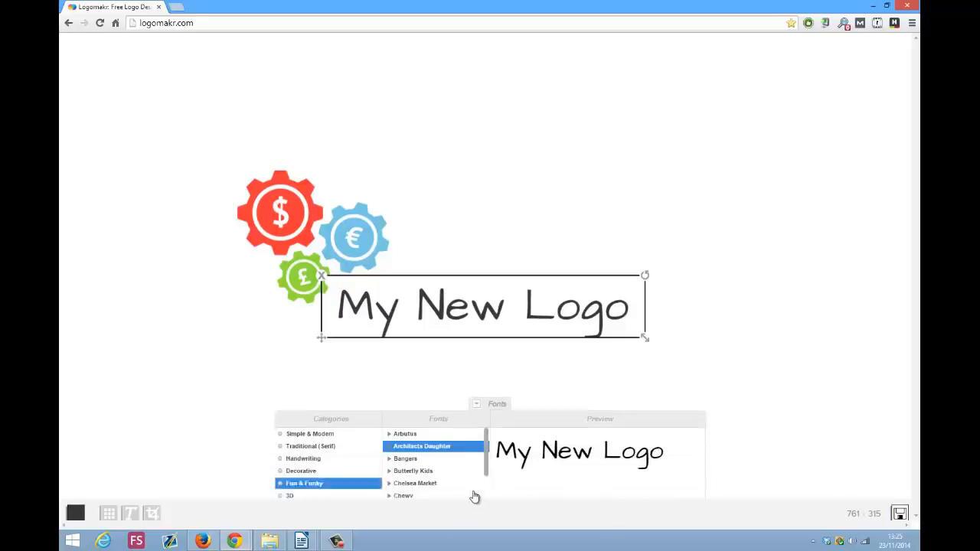
pyautogui.click(404, 369)
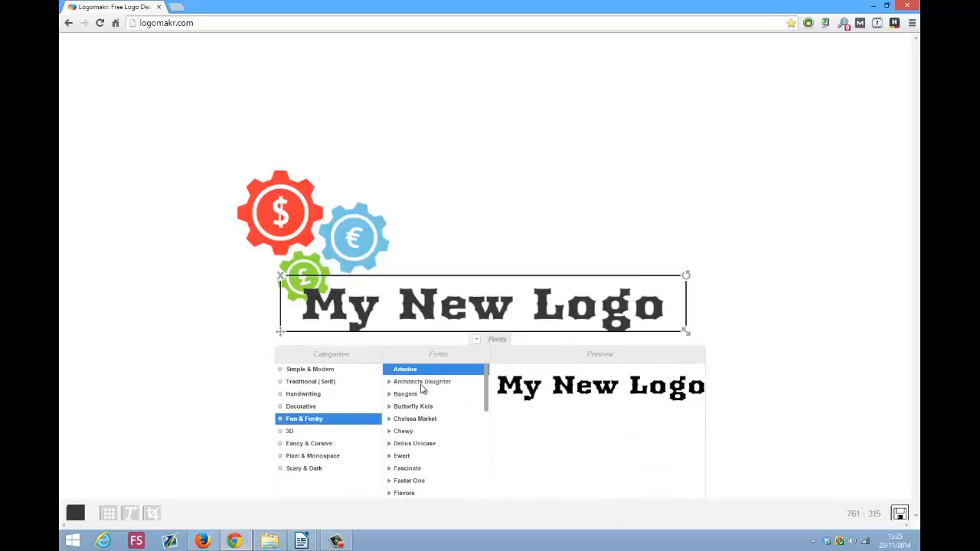
pyautogui.click(404, 393)
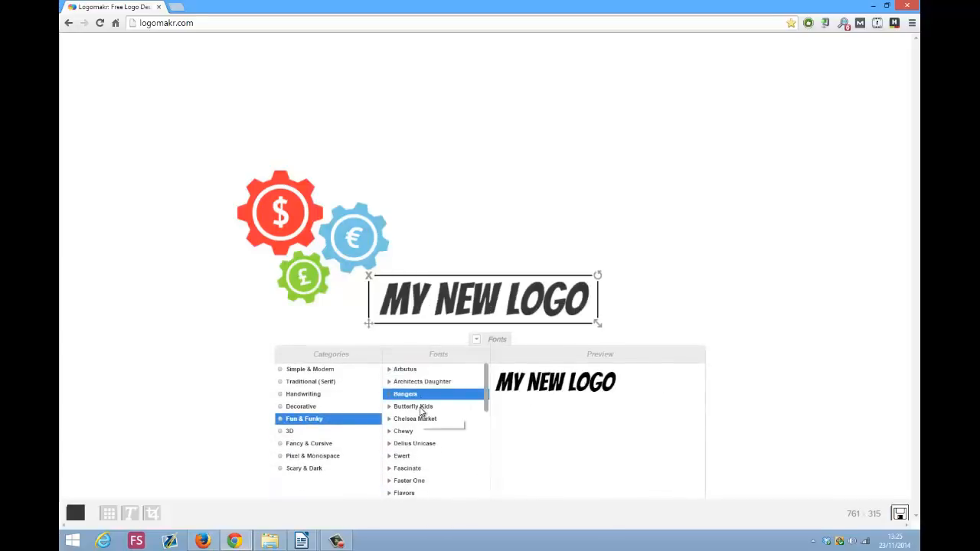
pyautogui.click(415, 419)
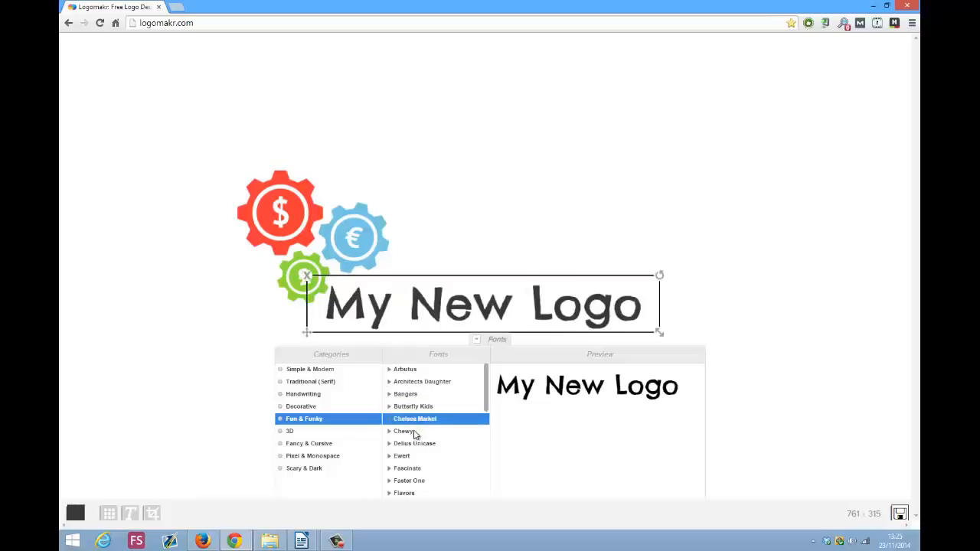
pyautogui.click(404, 432)
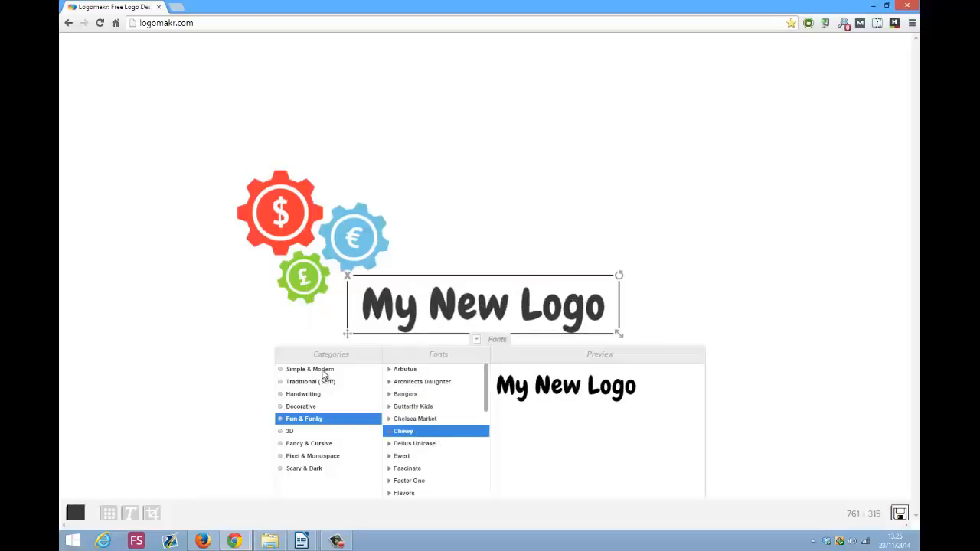
pyautogui.click(413, 444)
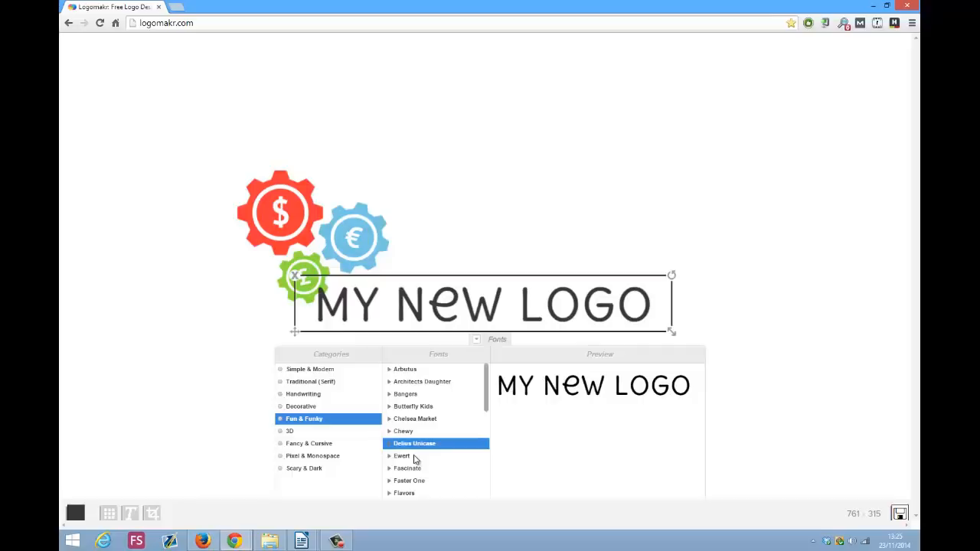
pyautogui.click(408, 468)
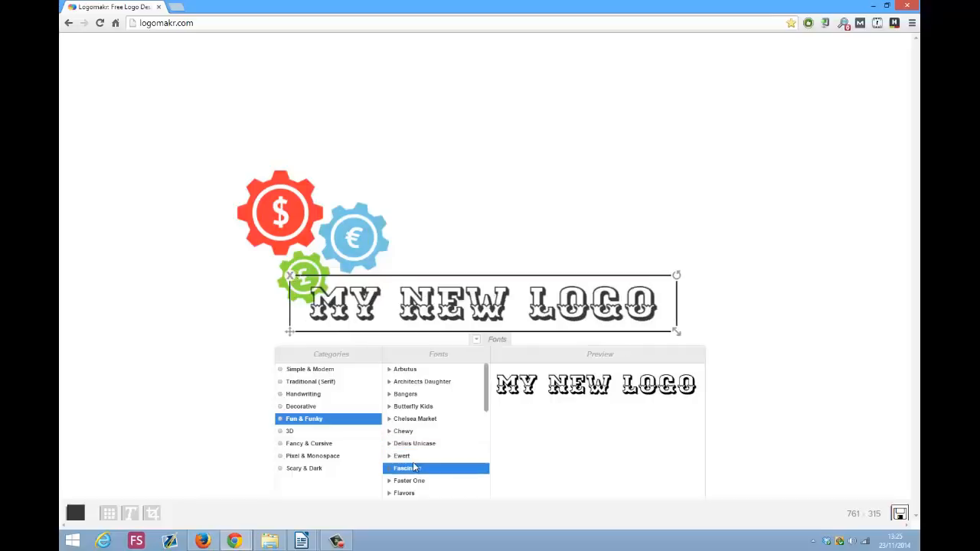
pyautogui.click(407, 468)
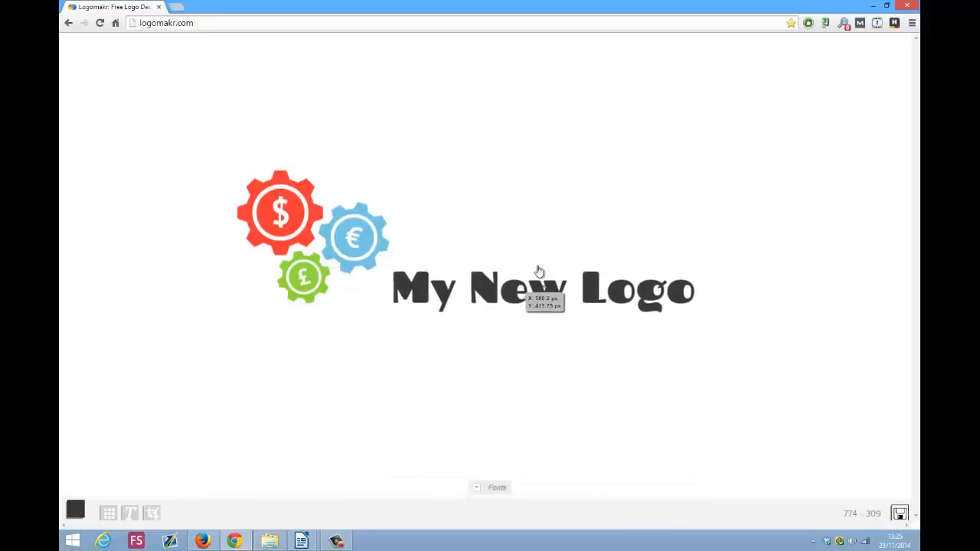
pyautogui.click(542, 288)
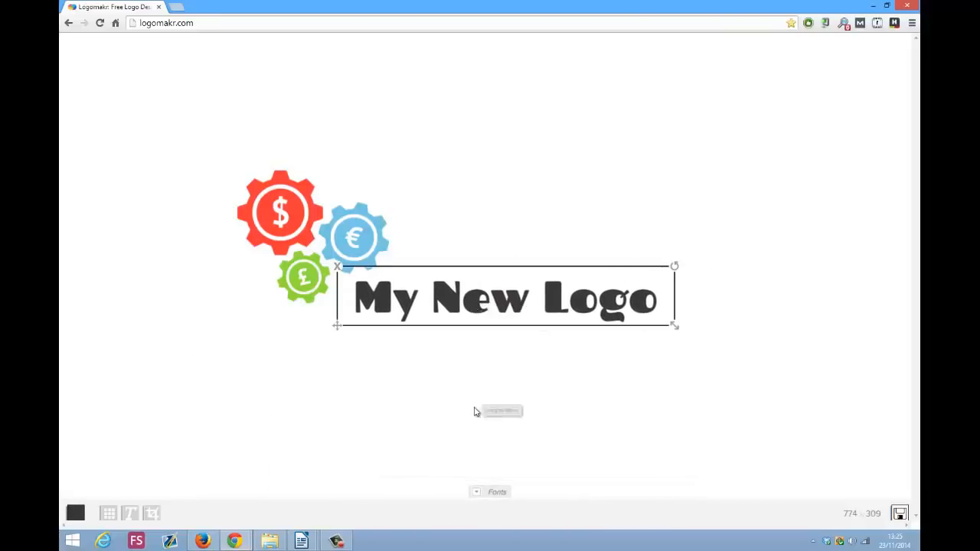
pyautogui.click(472, 407)
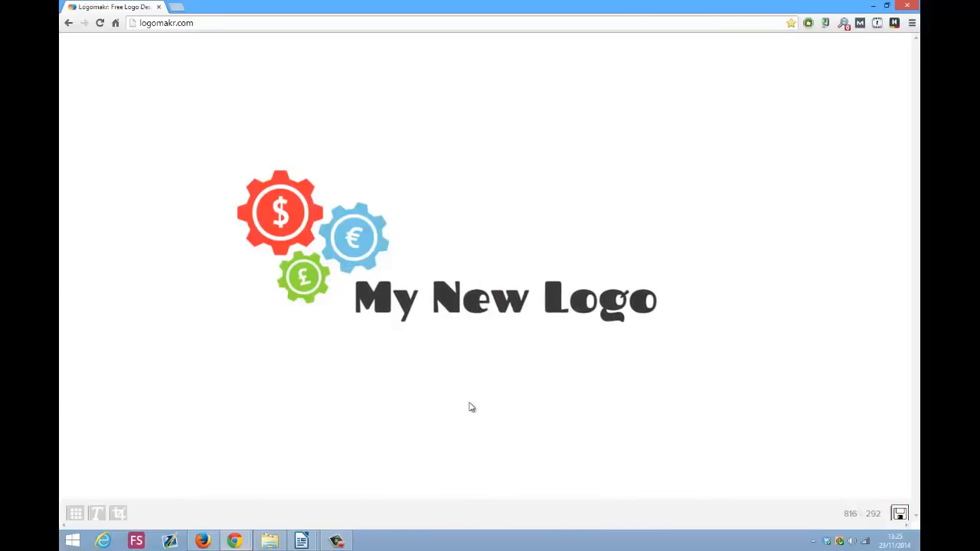
# Select the gears icon and text together and scale them down to a small, compact logo
pyautogui.click(505, 299)
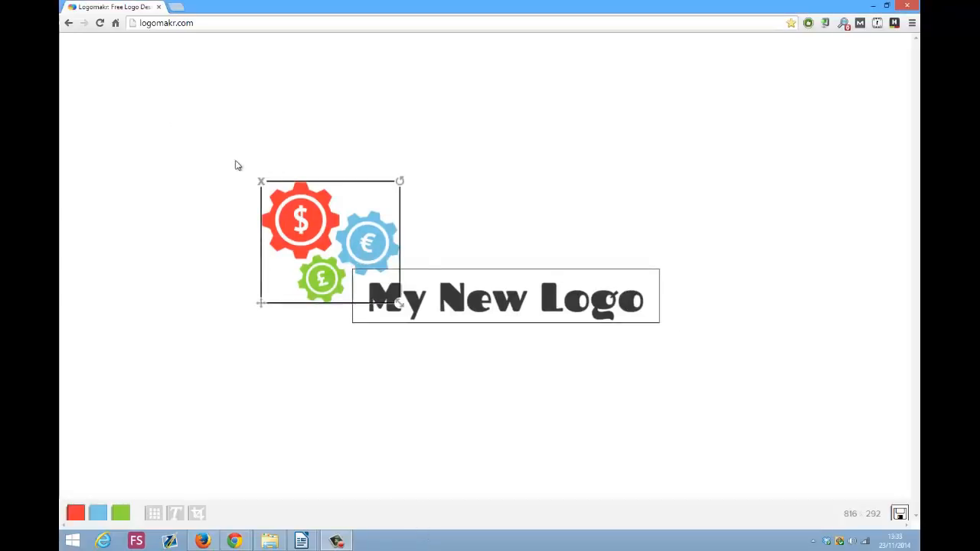
pyautogui.click(683, 389)
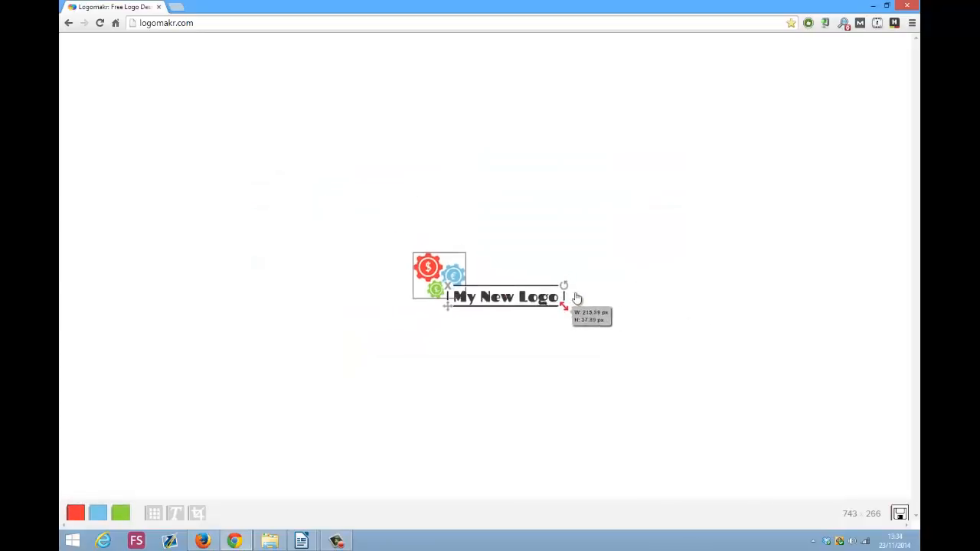
pyautogui.moveTo(576, 299); pyautogui.dragTo(596, 324)
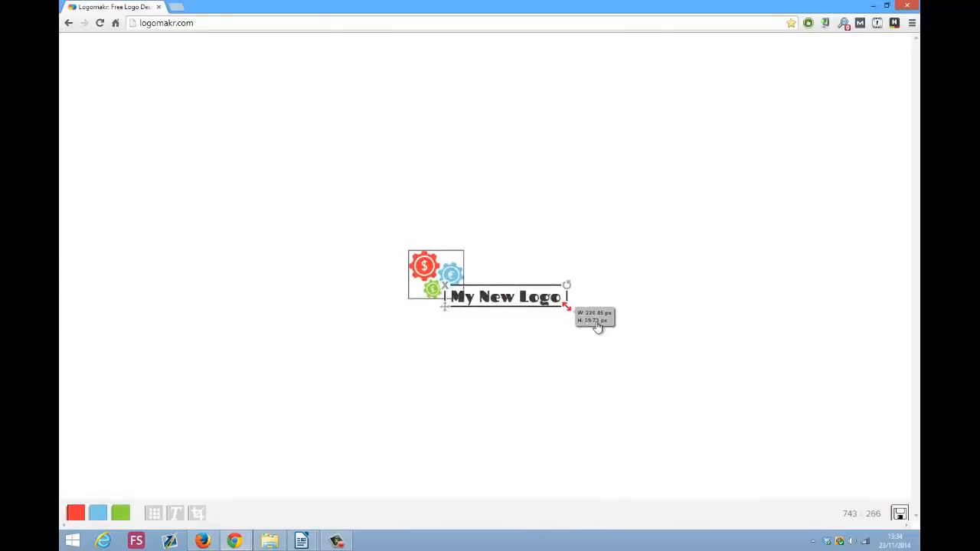
pyautogui.moveTo(566, 305); pyautogui.dragTo(646, 320)
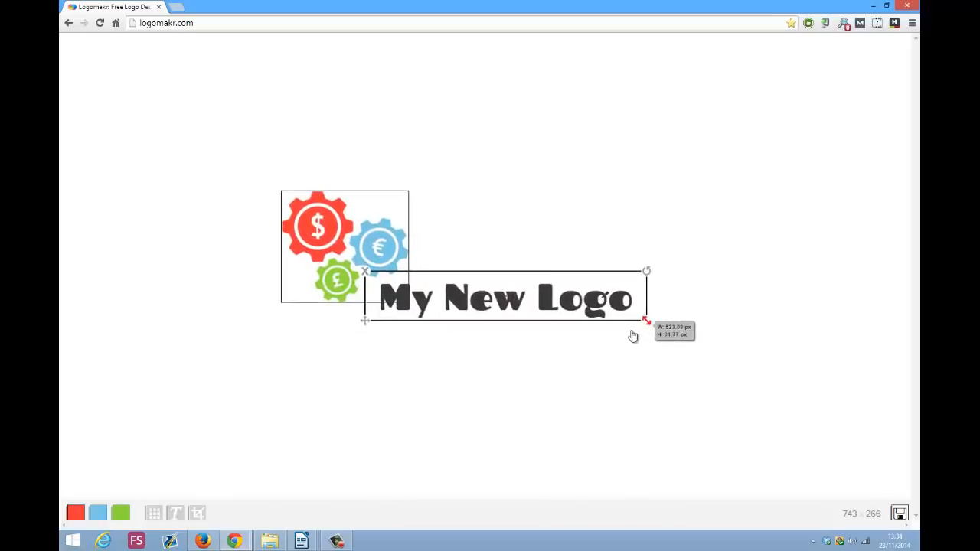
pyautogui.moveTo(646, 319); pyautogui.dragTo(631, 317)
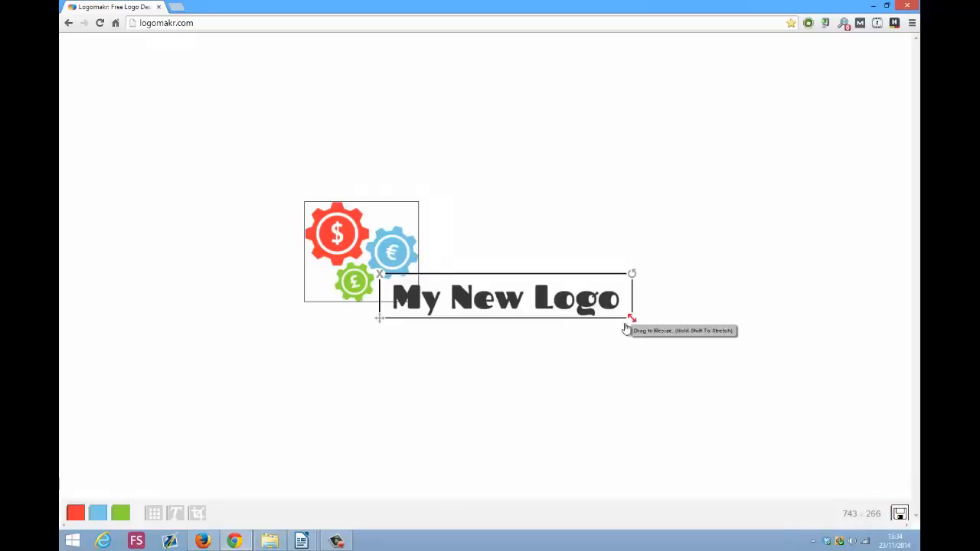
pyautogui.moveTo(631, 315); pyautogui.dragTo(594, 310)
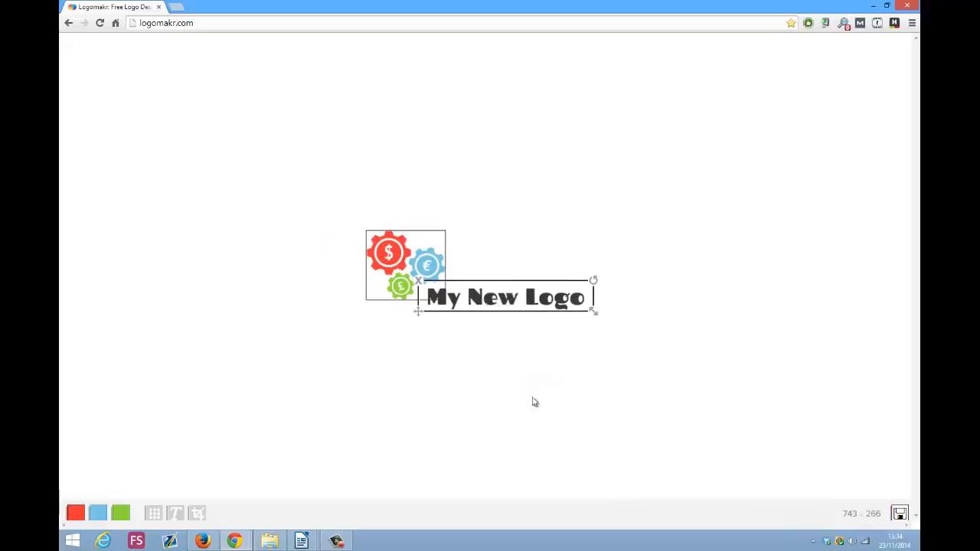
pyautogui.moveTo(900, 515)
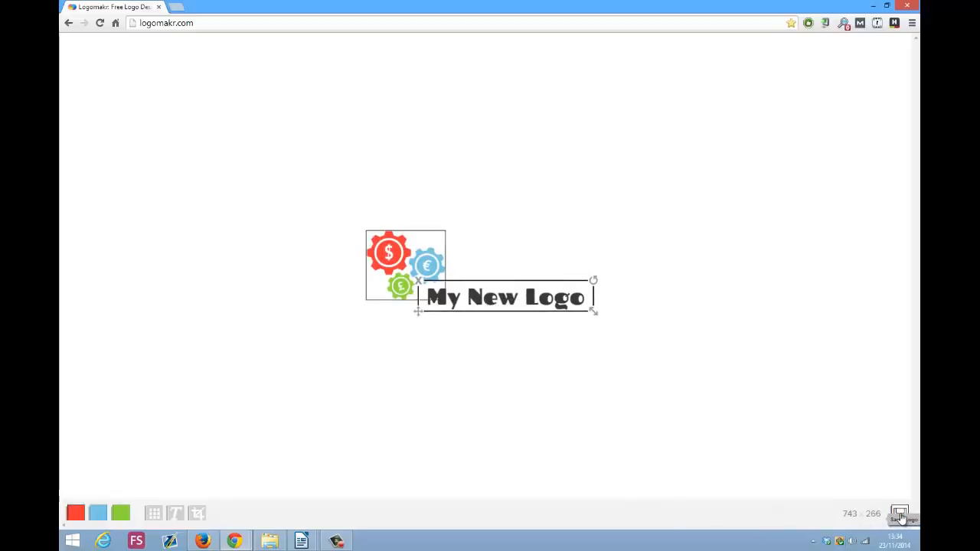
# Download the small logo as a PNG image
pyautogui.click(900, 514)
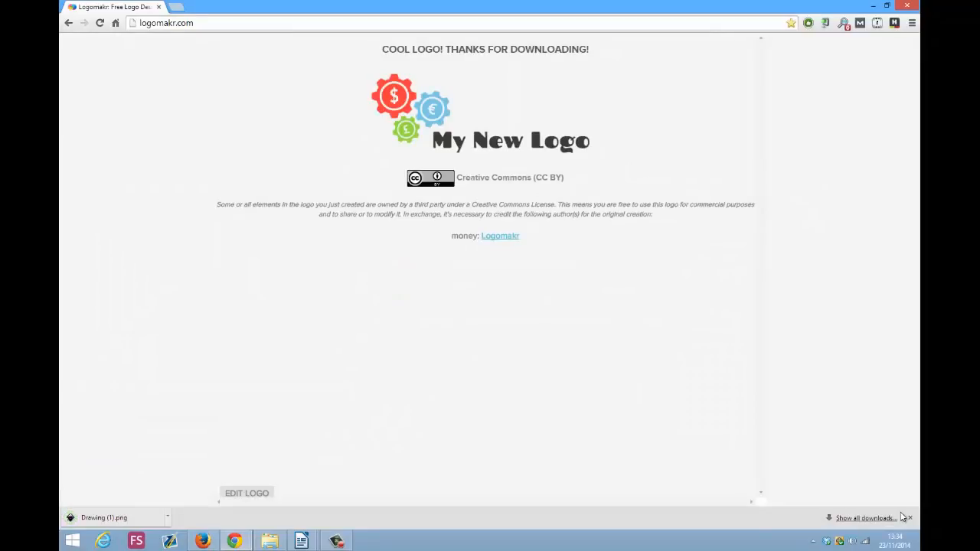
pyautogui.moveTo(508, 395)
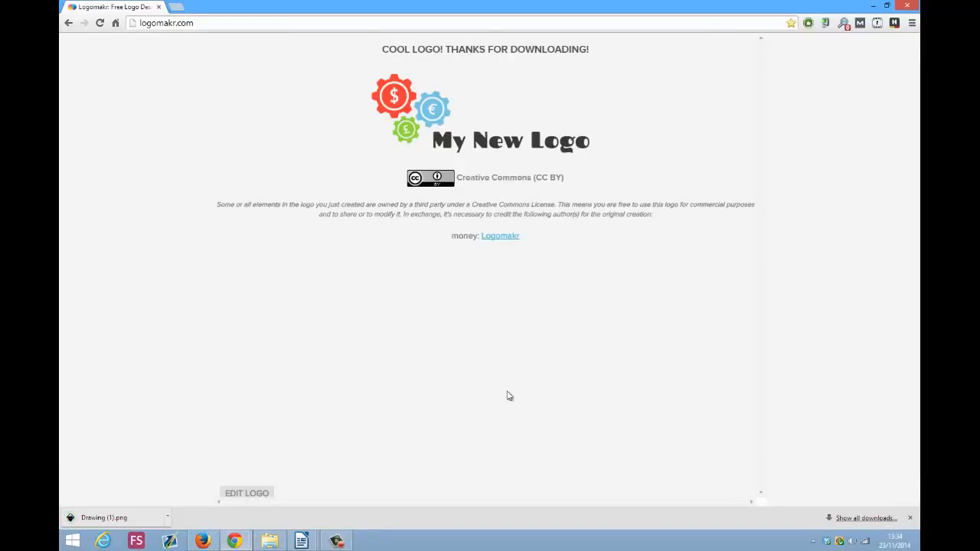
pyautogui.moveTo(420, 401)
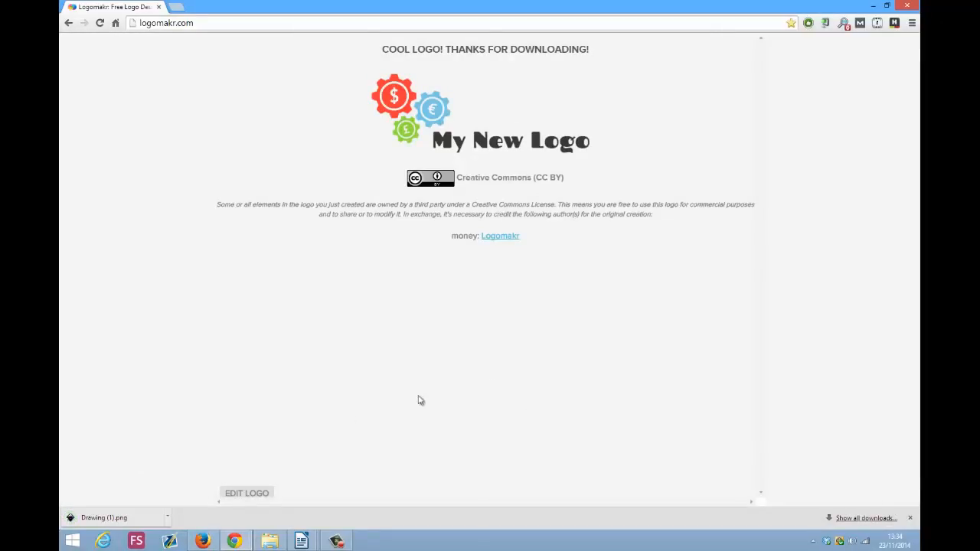
pyautogui.moveTo(246, 493)
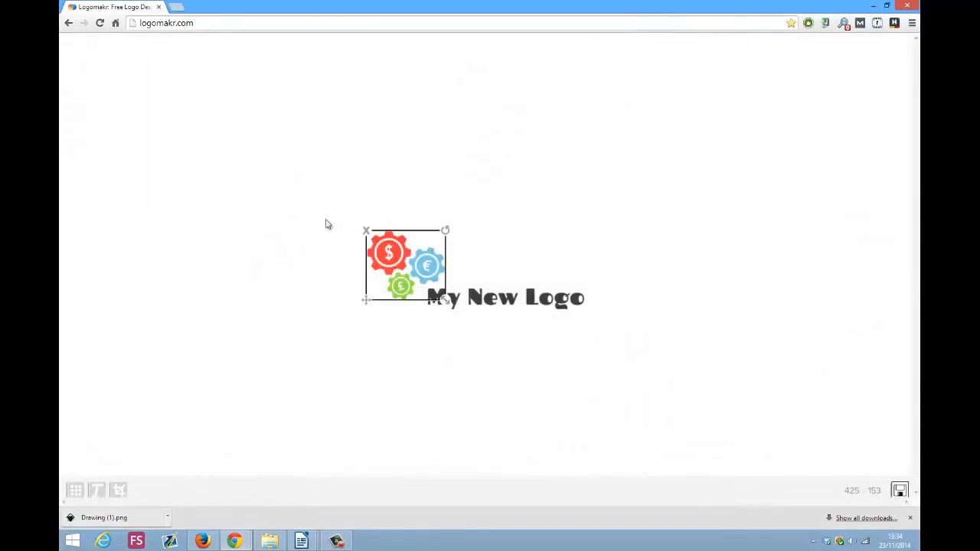
# Scale the whole logo up noticeably and download it as a second, larger PNG
pyautogui.moveTo(447, 303); pyautogui.dragTo(637, 319)
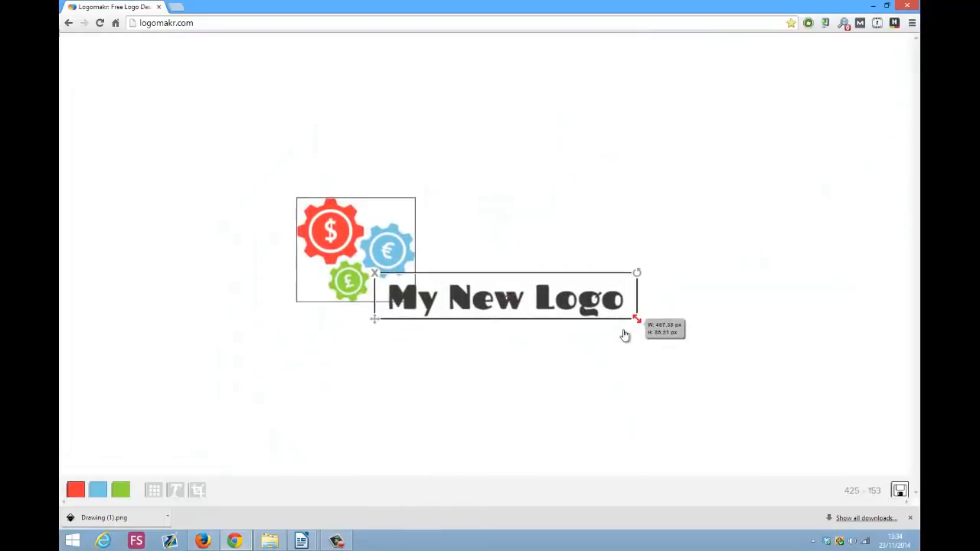
pyautogui.moveTo(637, 320); pyautogui.dragTo(664, 322)
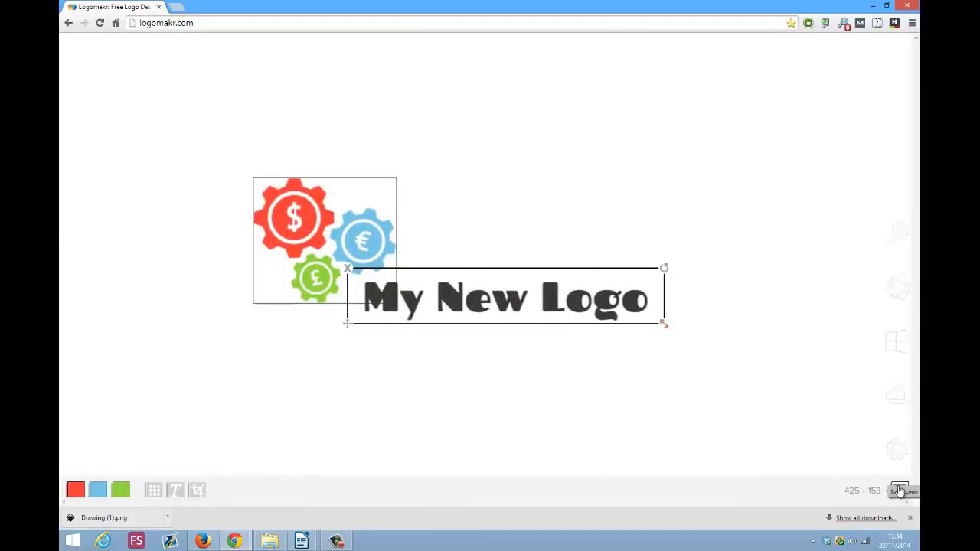
pyautogui.click(900, 489)
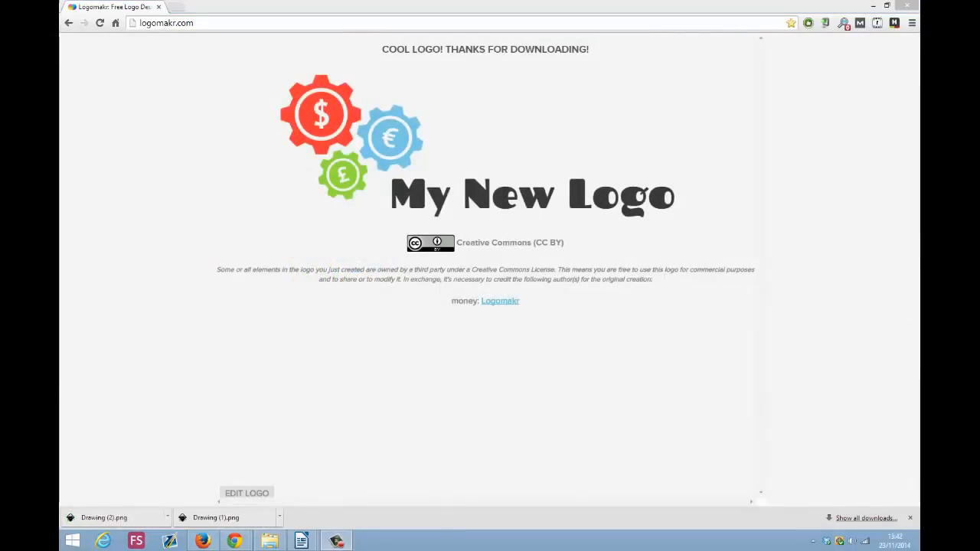
pyautogui.moveTo(305, 399)
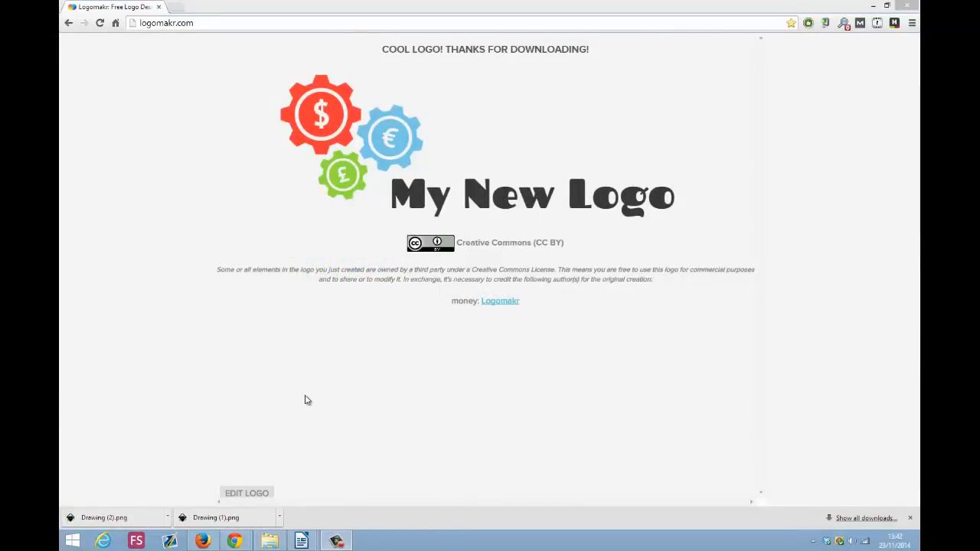
pyautogui.moveTo(233, 283)
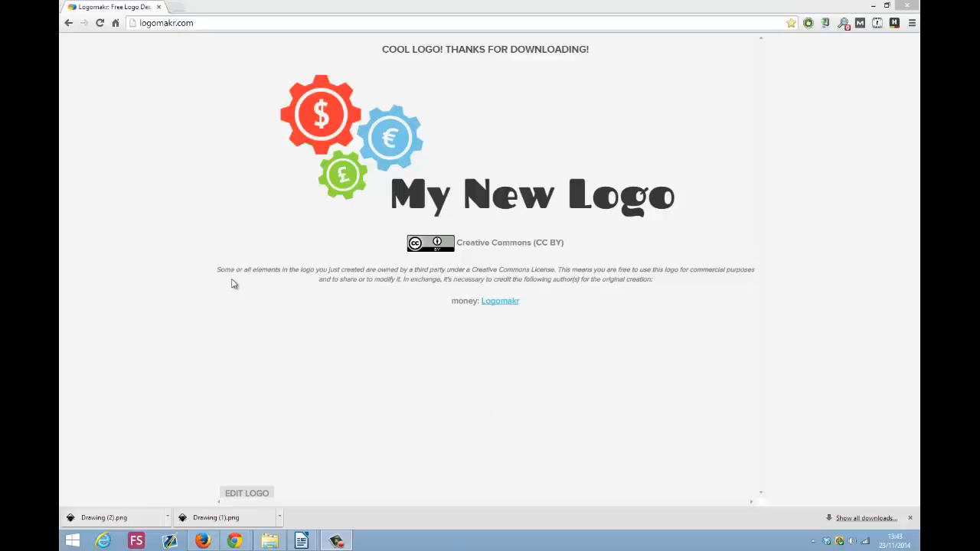
pyautogui.moveTo(369, 280)
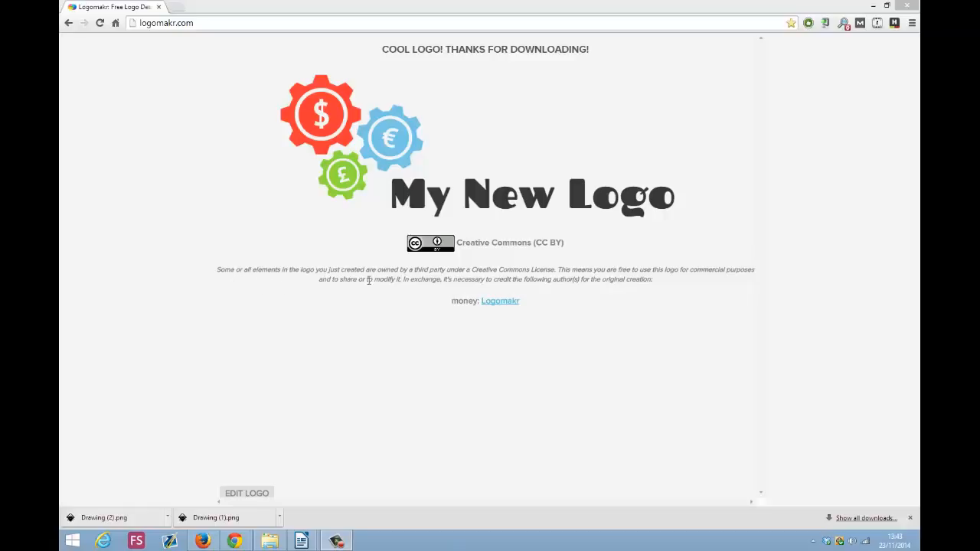
pyautogui.moveTo(491, 269)
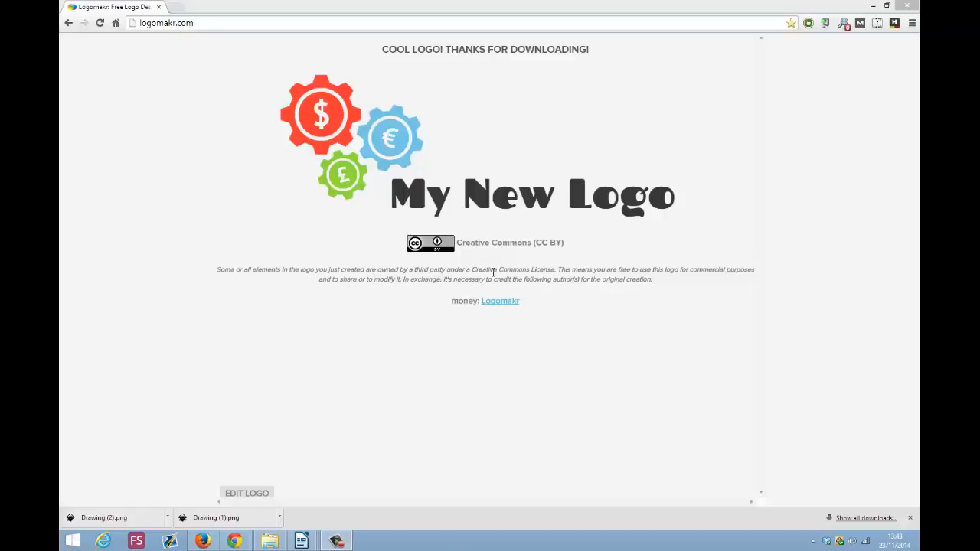
pyautogui.moveTo(575, 297)
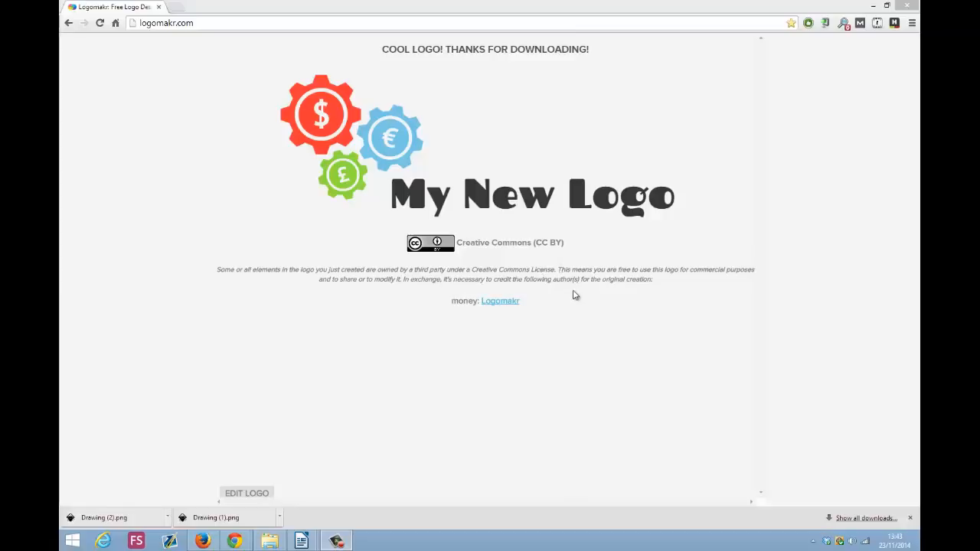
pyautogui.moveTo(735, 273)
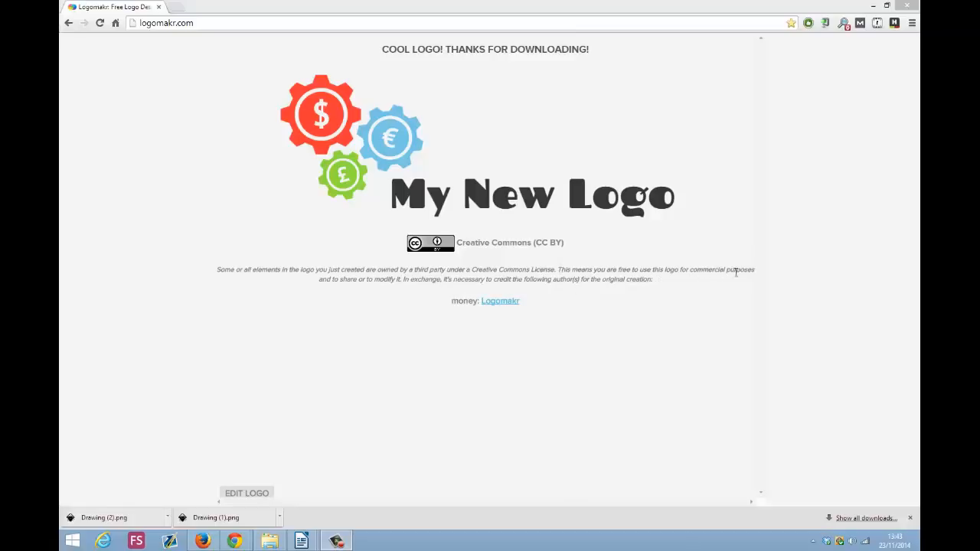
pyautogui.moveTo(366, 282)
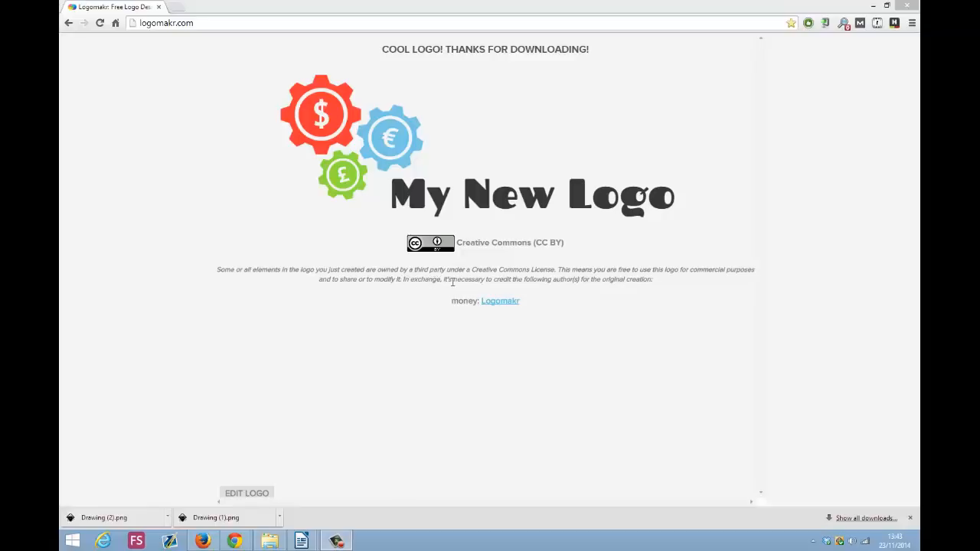
pyautogui.moveTo(566, 283)
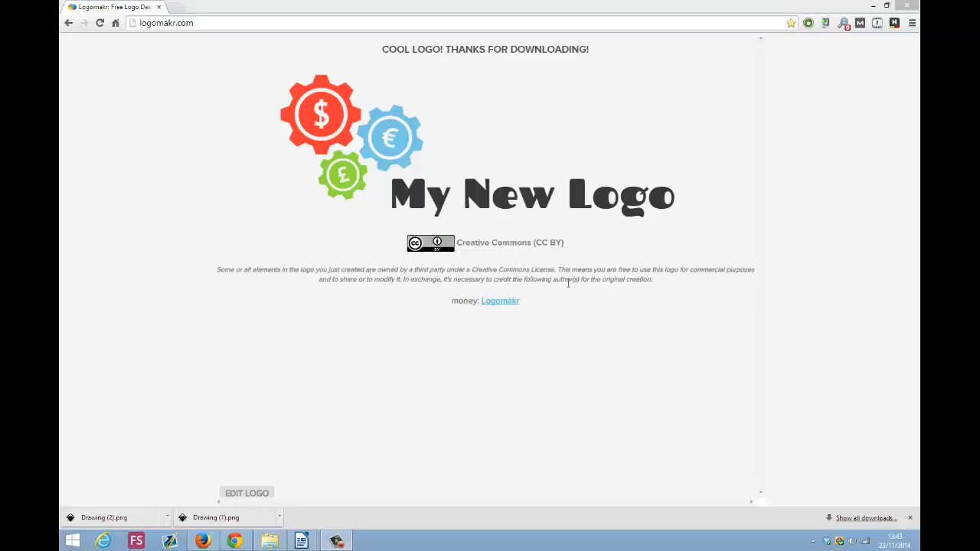
pyautogui.moveTo(596, 291)
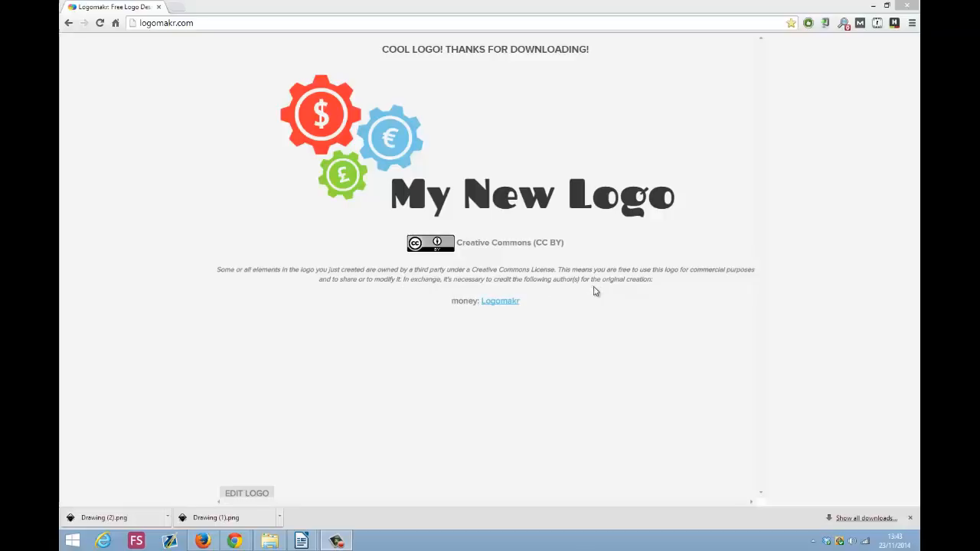
pyautogui.moveTo(664, 287)
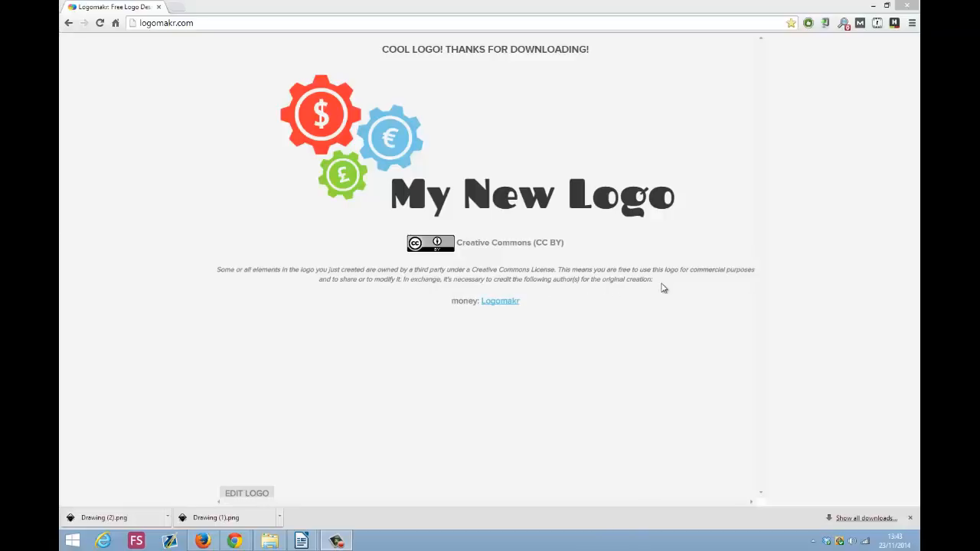
pyautogui.moveTo(499, 300)
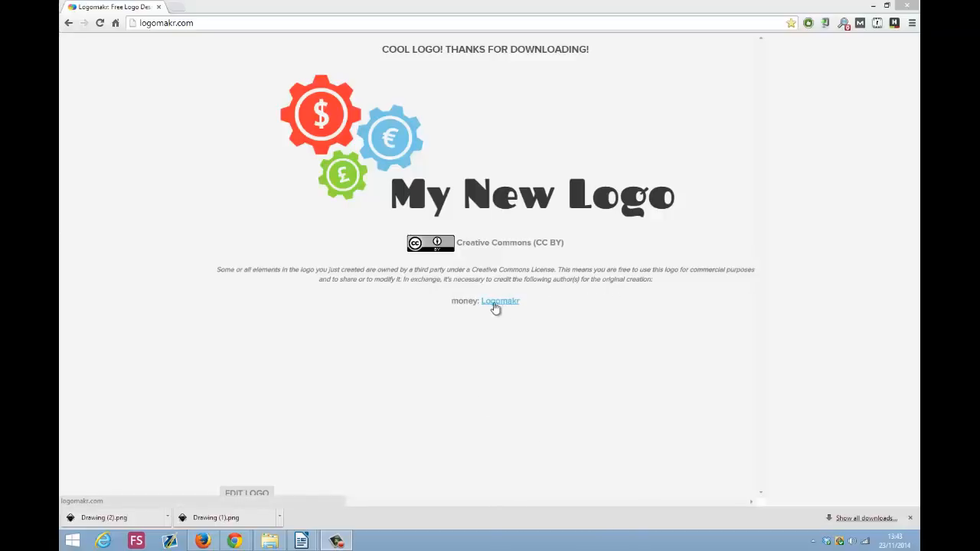
pyautogui.moveTo(512, 362)
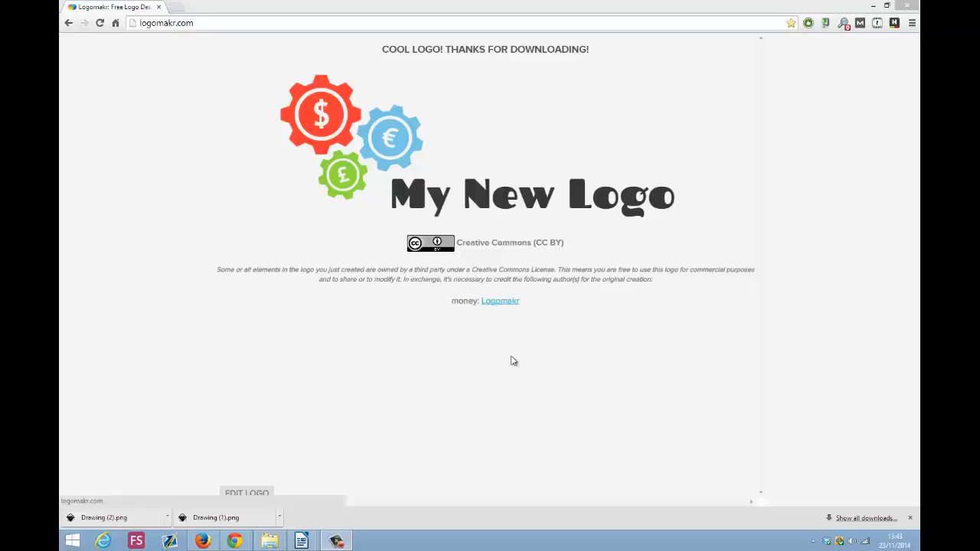
pyautogui.moveTo(620, 309)
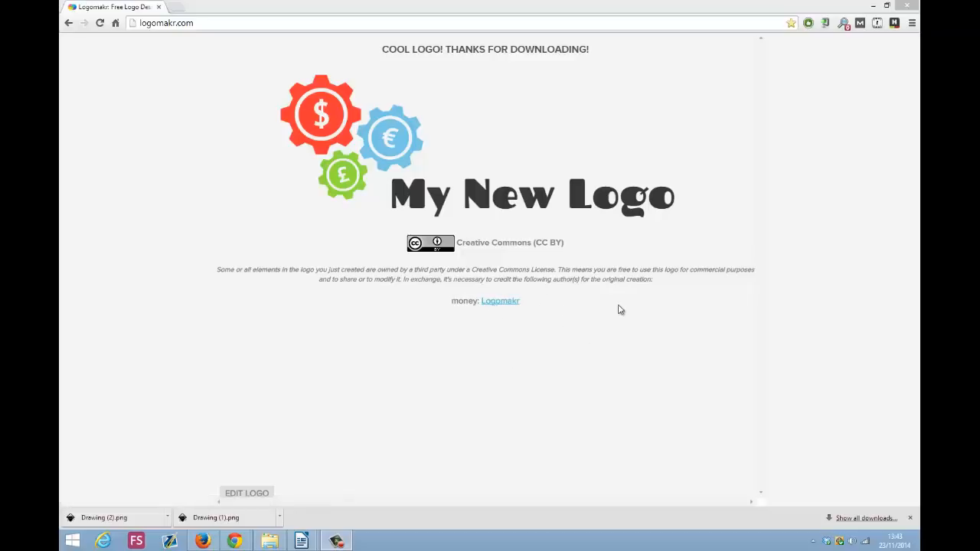
pyautogui.moveTo(352, 246)
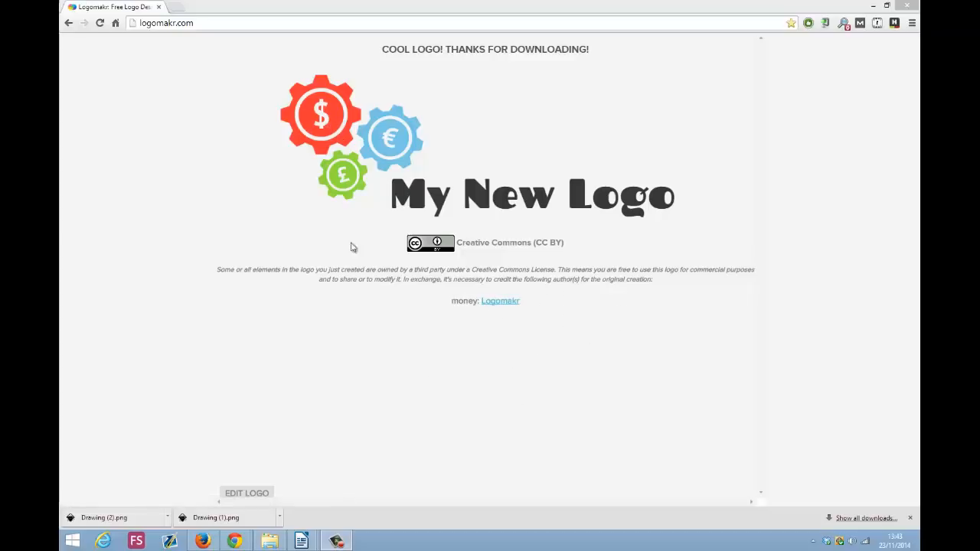
pyautogui.moveTo(553, 410)
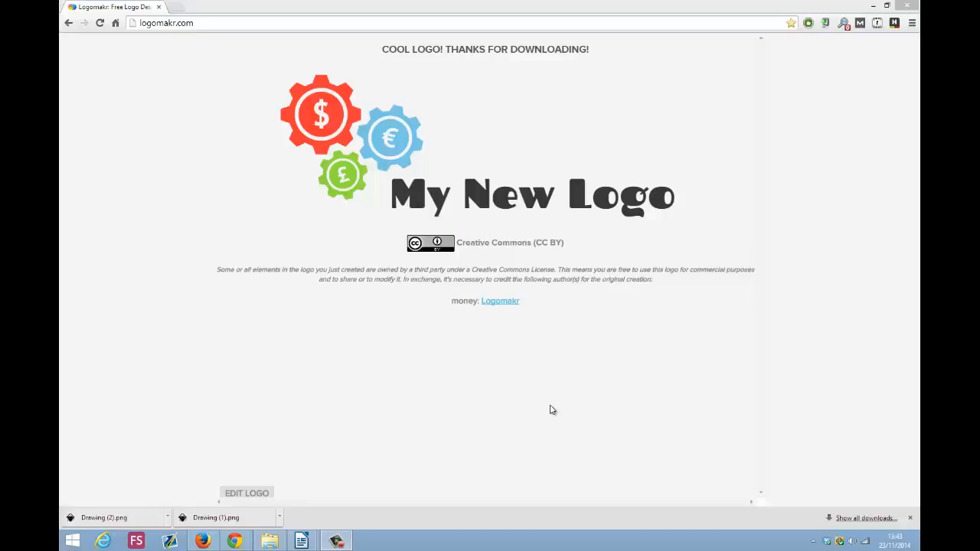
pyautogui.moveTo(398, 186)
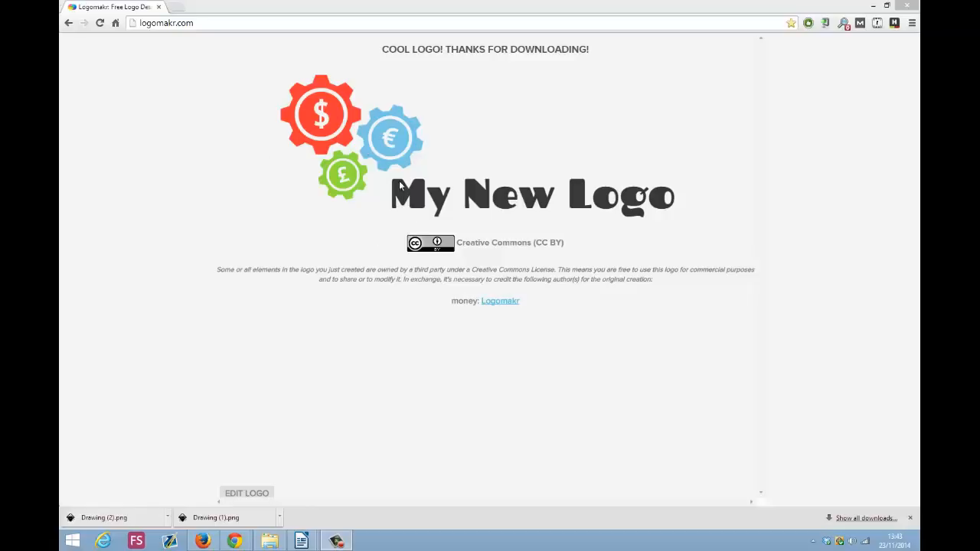
pyautogui.moveTo(487, 312)
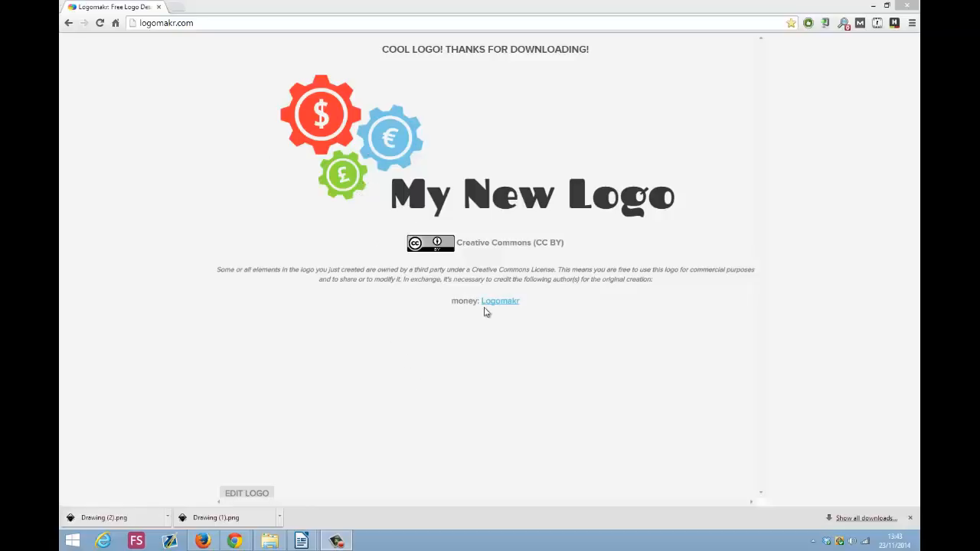
pyautogui.moveTo(600, 312)
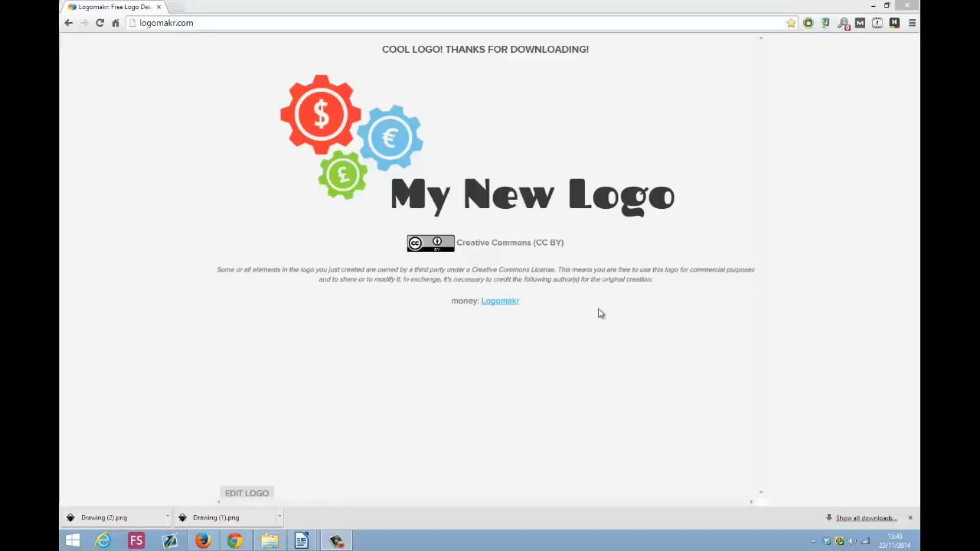
pyautogui.moveTo(511, 411)
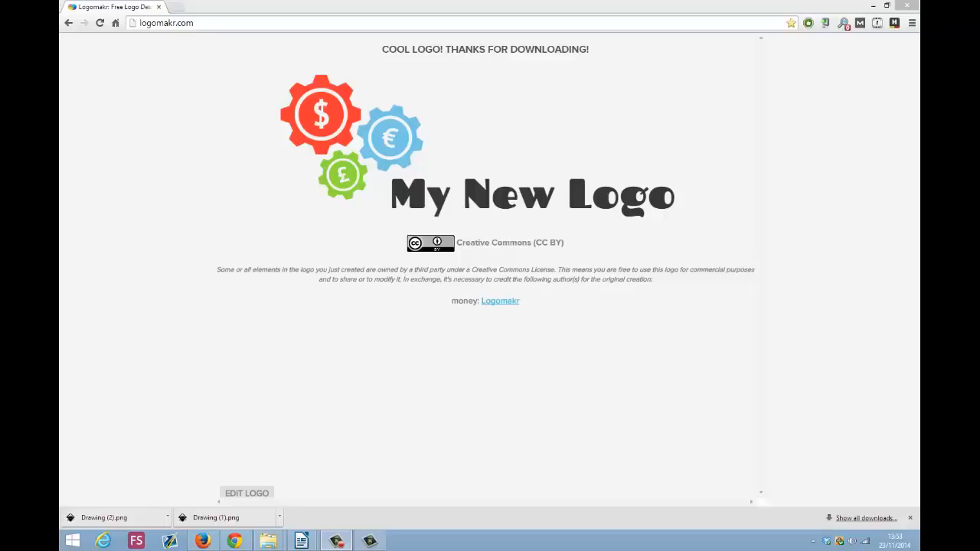
pyautogui.moveTo(258, 515)
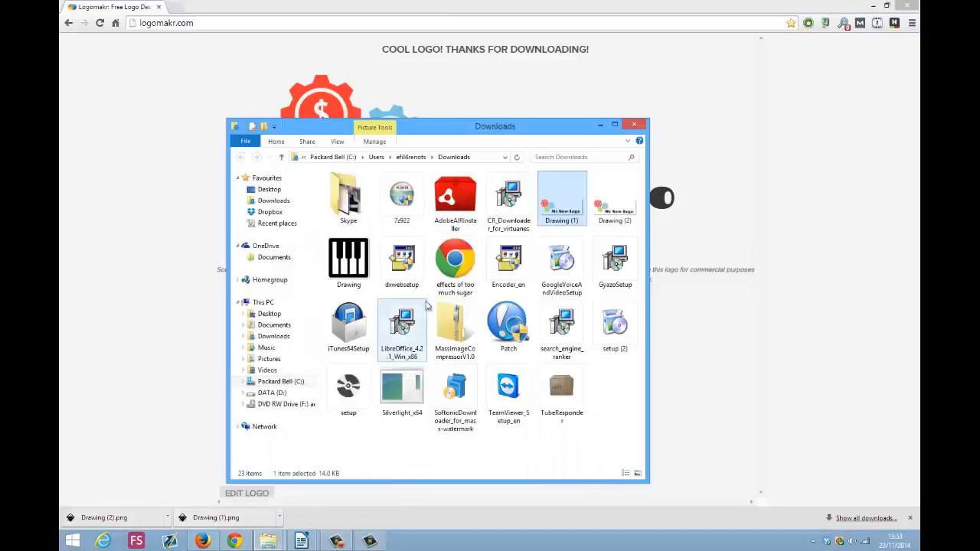
# Preview Drawing (1).png from Downloads in Windows Photo Viewer
pyautogui.rightClick(560, 196)
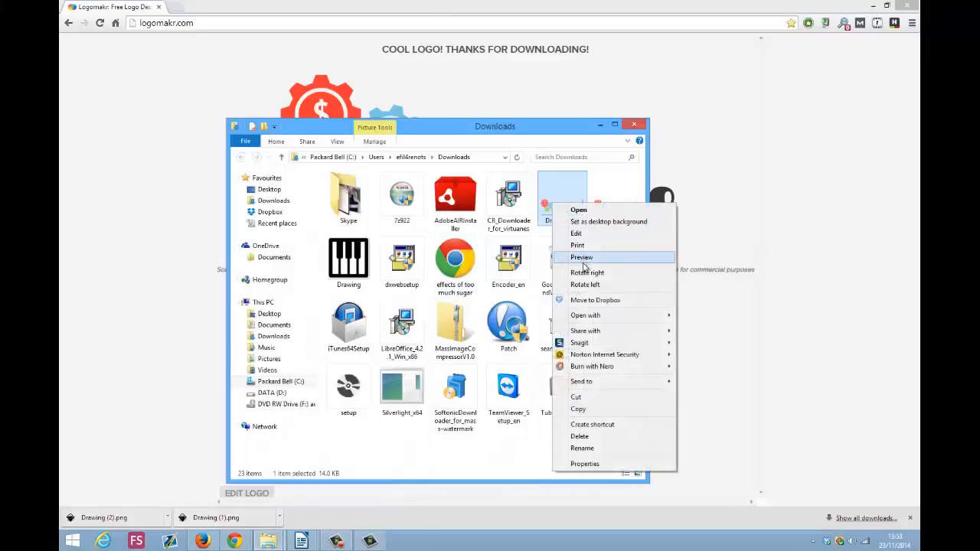
pyautogui.click(582, 257)
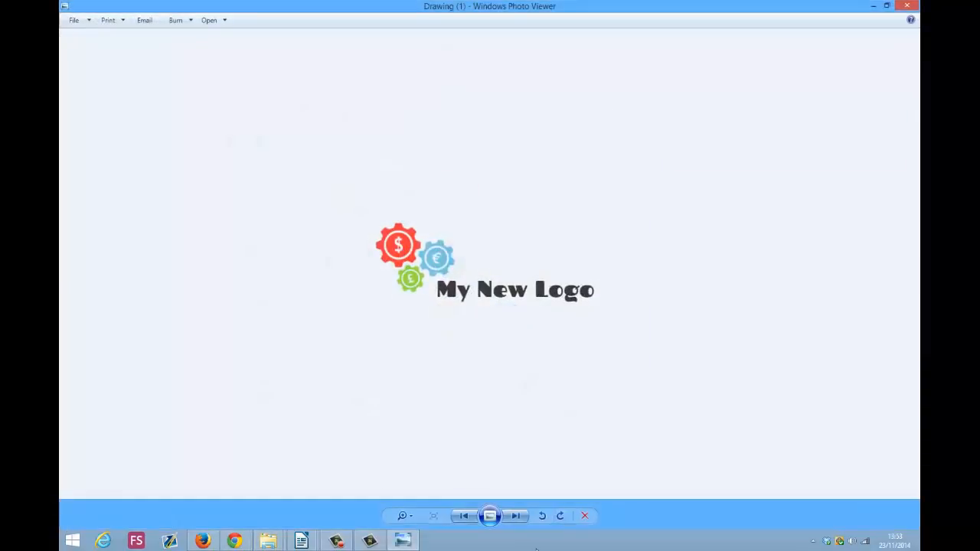
# Step to the larger Drawing (2).png, view it, then close Windows Photo Viewer
pyautogui.click(515, 515)
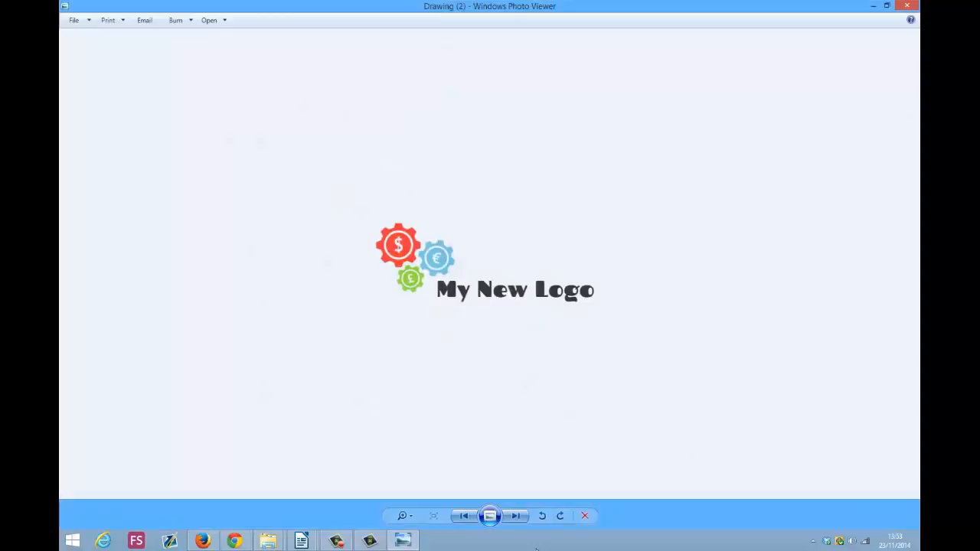
pyautogui.click(433, 514)
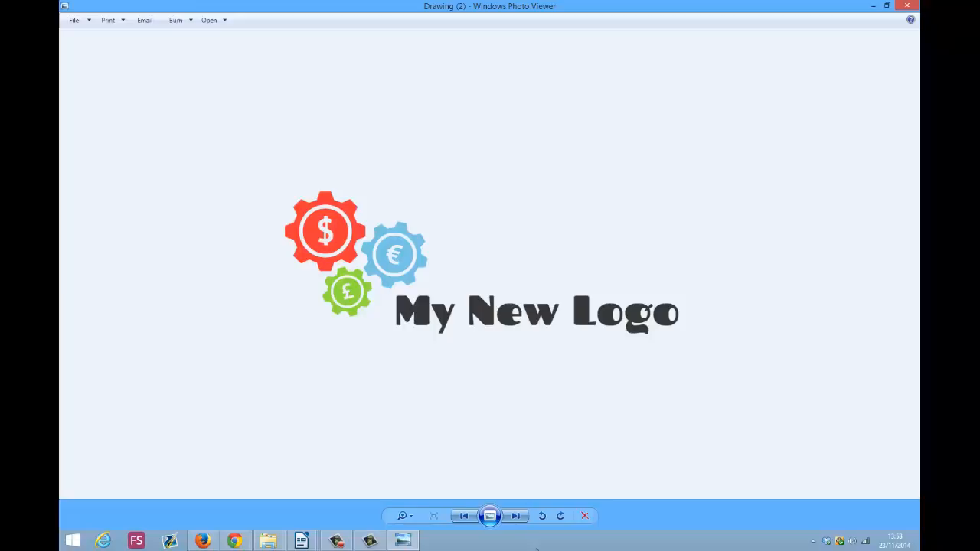
pyautogui.moveTo(260, 178)
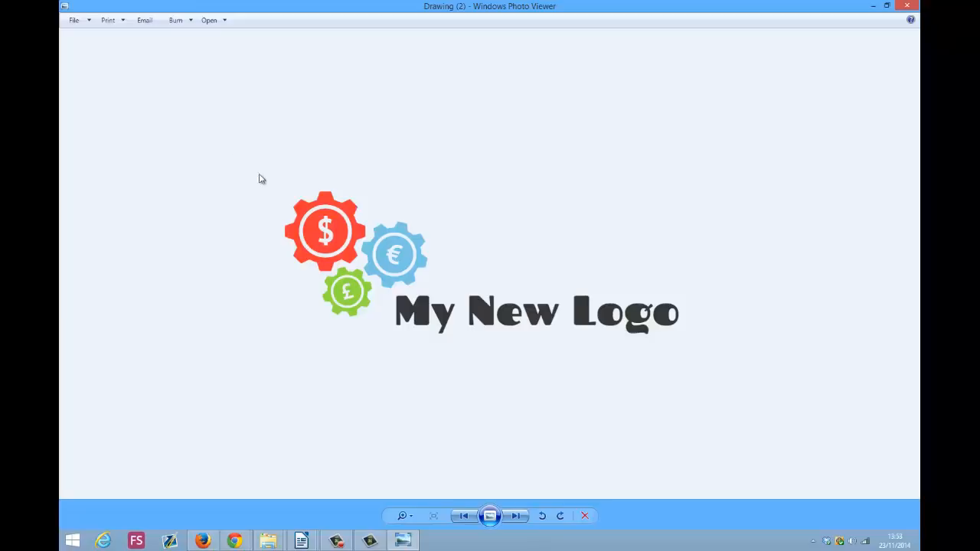
pyautogui.moveTo(718, 364)
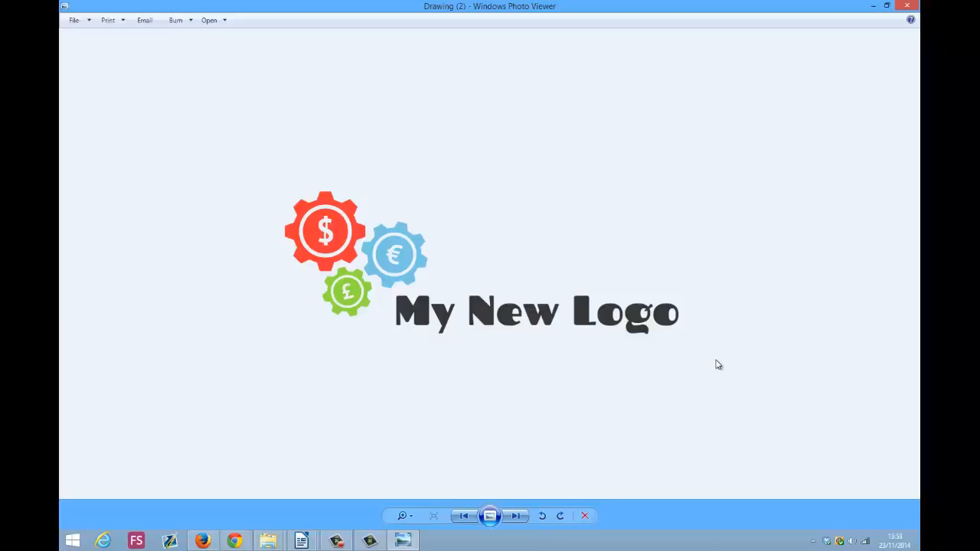
pyautogui.moveTo(329, 198)
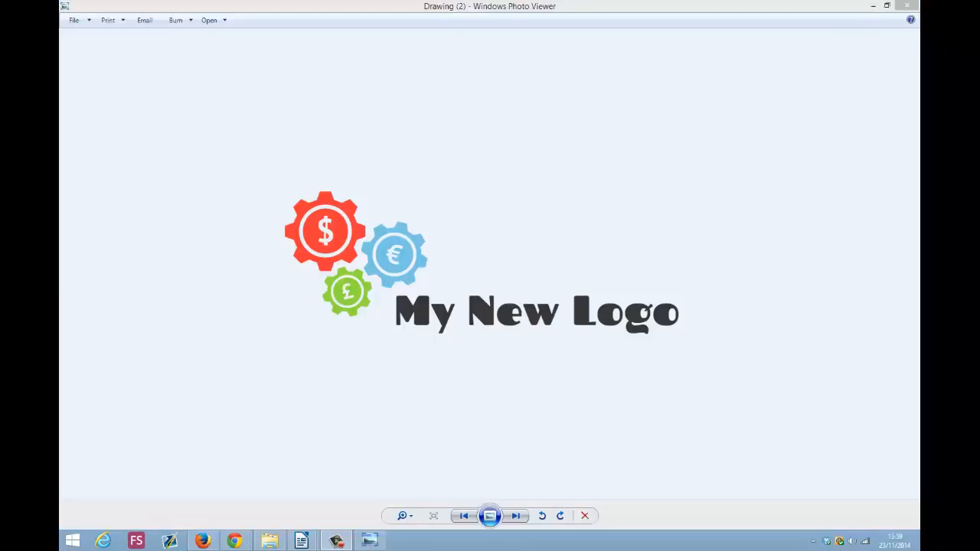
pyautogui.moveTo(695, 65)
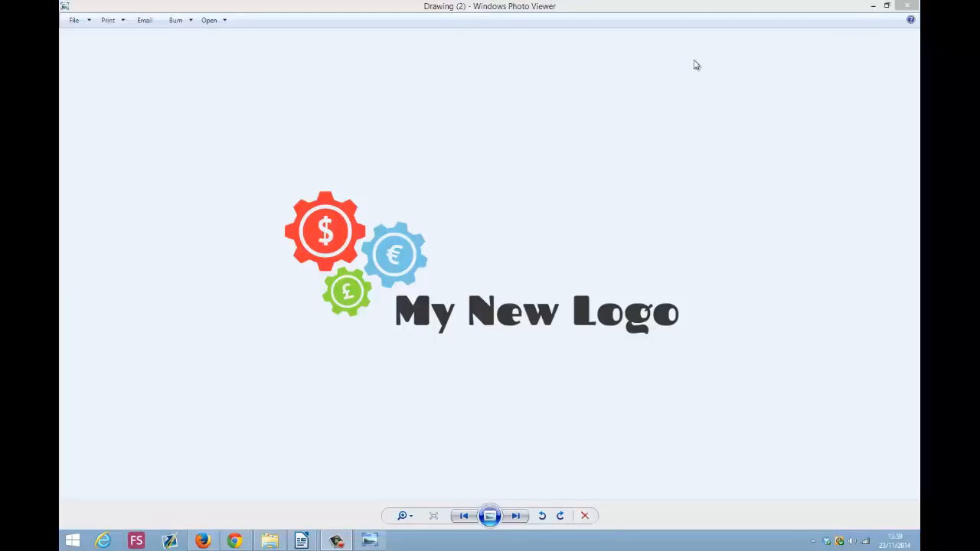
pyautogui.click(584, 515)
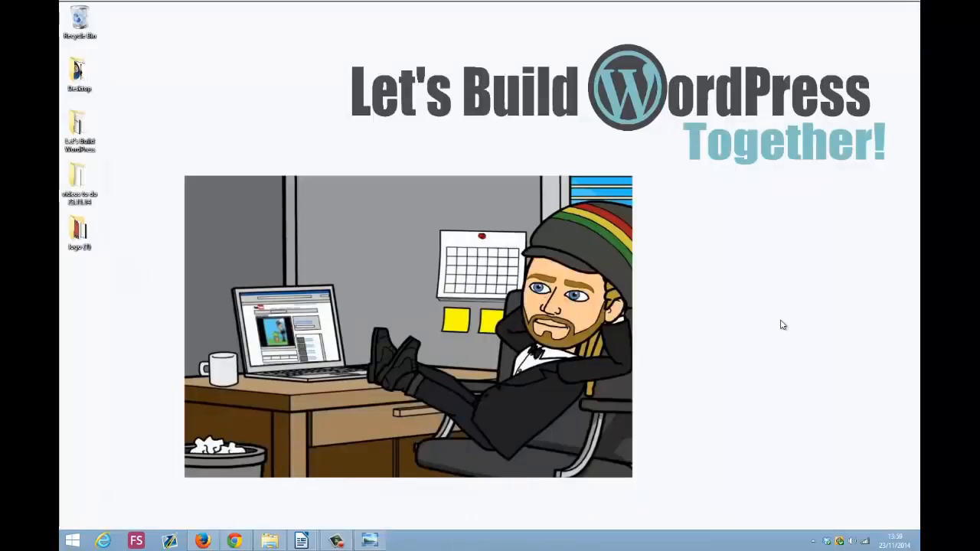